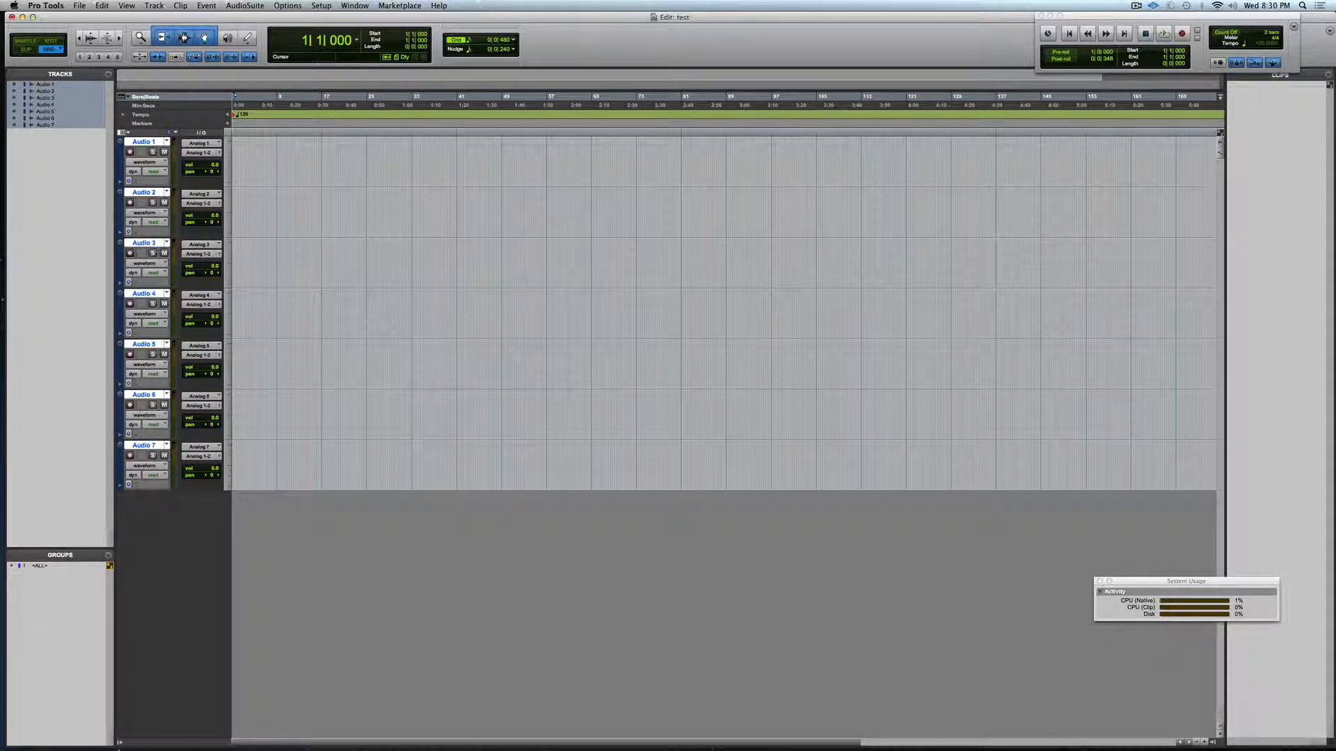
Bring up the New Tracks dialog from the Track menu
{"action": "left_click", "coordinate": [352, 5]}
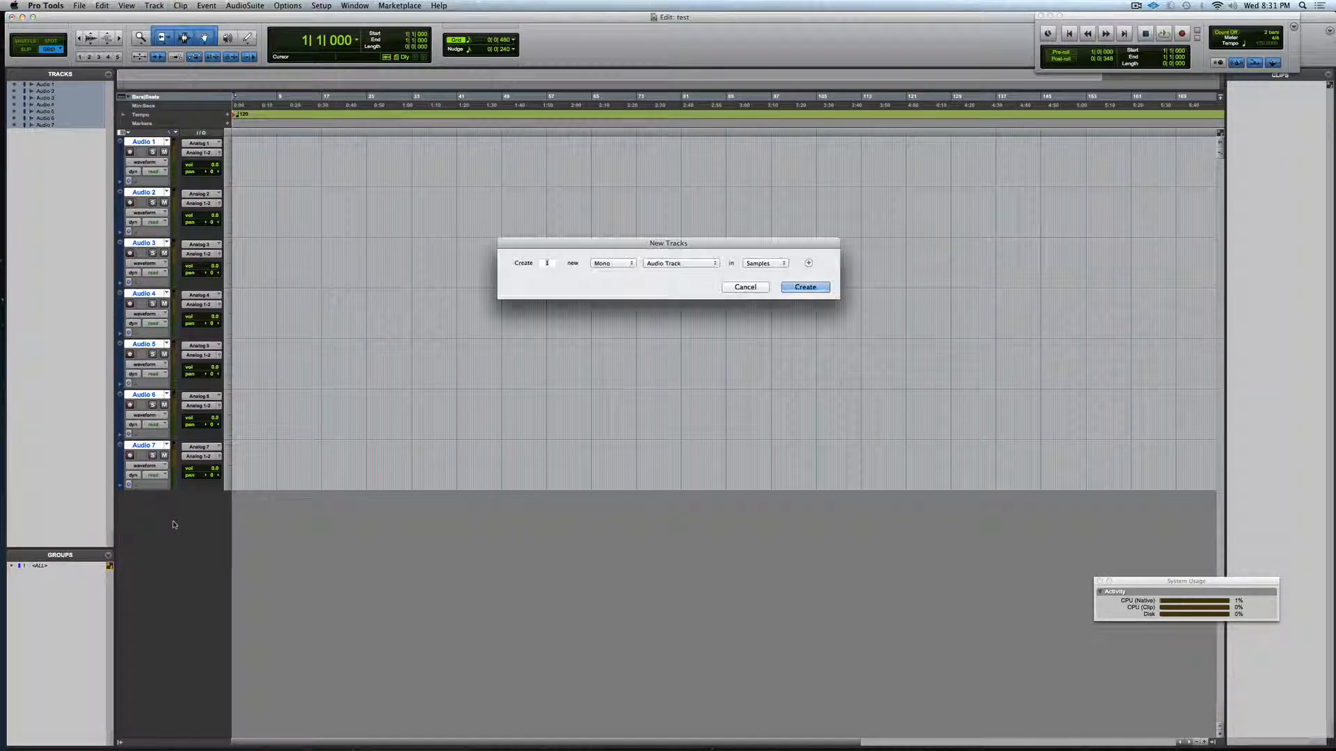
Create a stereo Aux Input track and rename it Group 1
{"action": "left_click", "coordinate": [609, 262]}
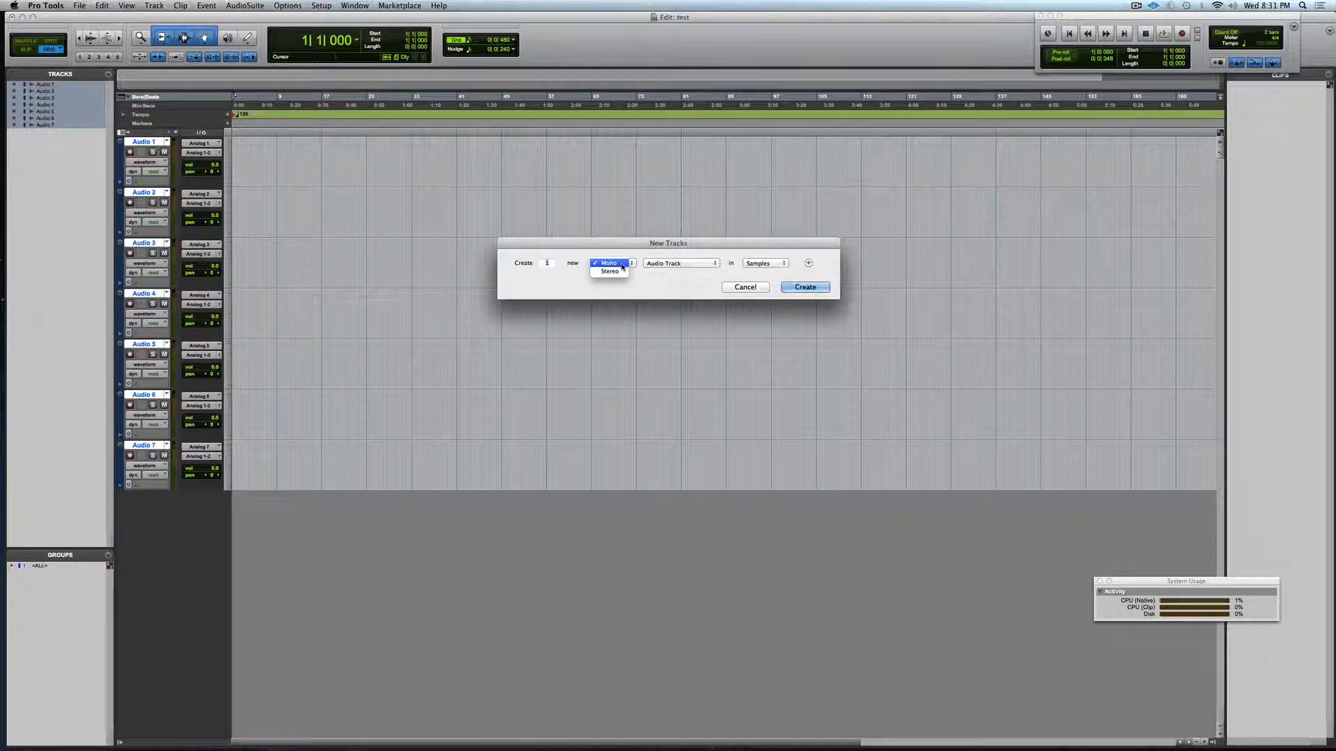
{"action": "left_click", "coordinate": [679, 262]}
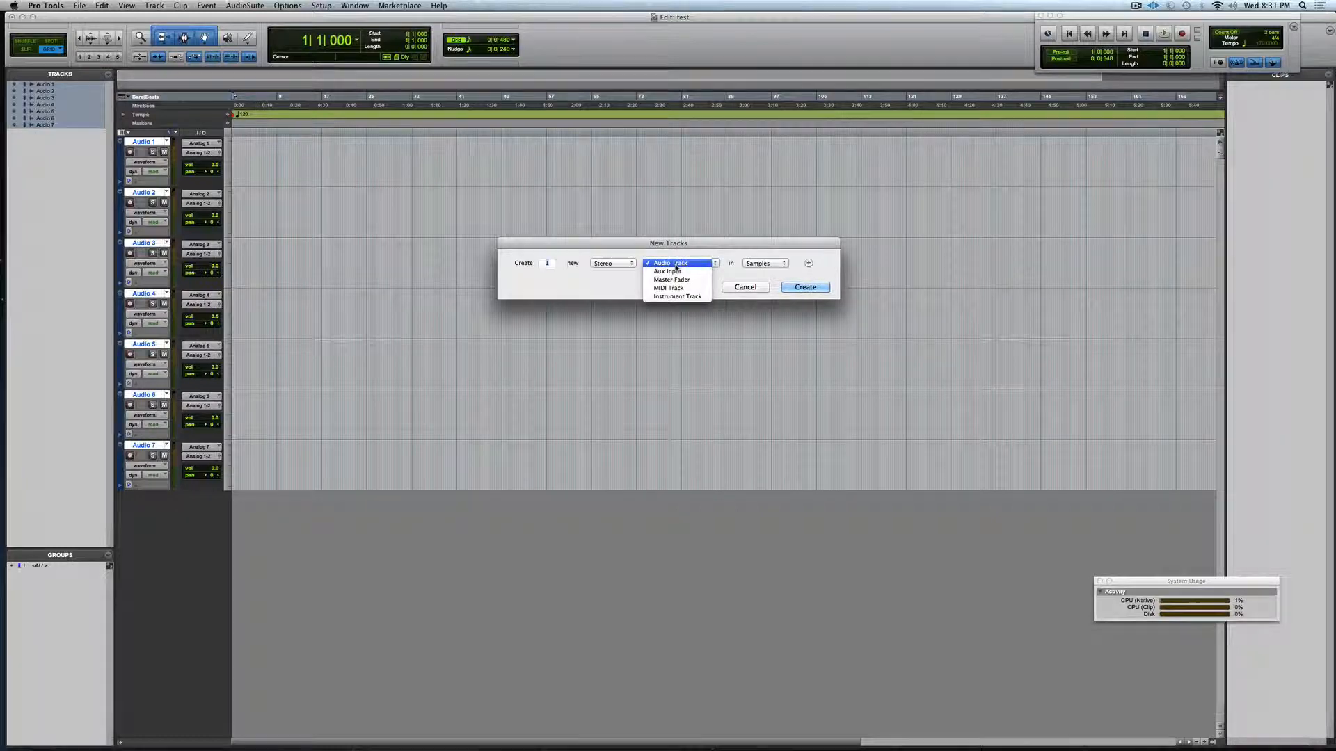
{"action": "left_click", "coordinate": [802, 286]}
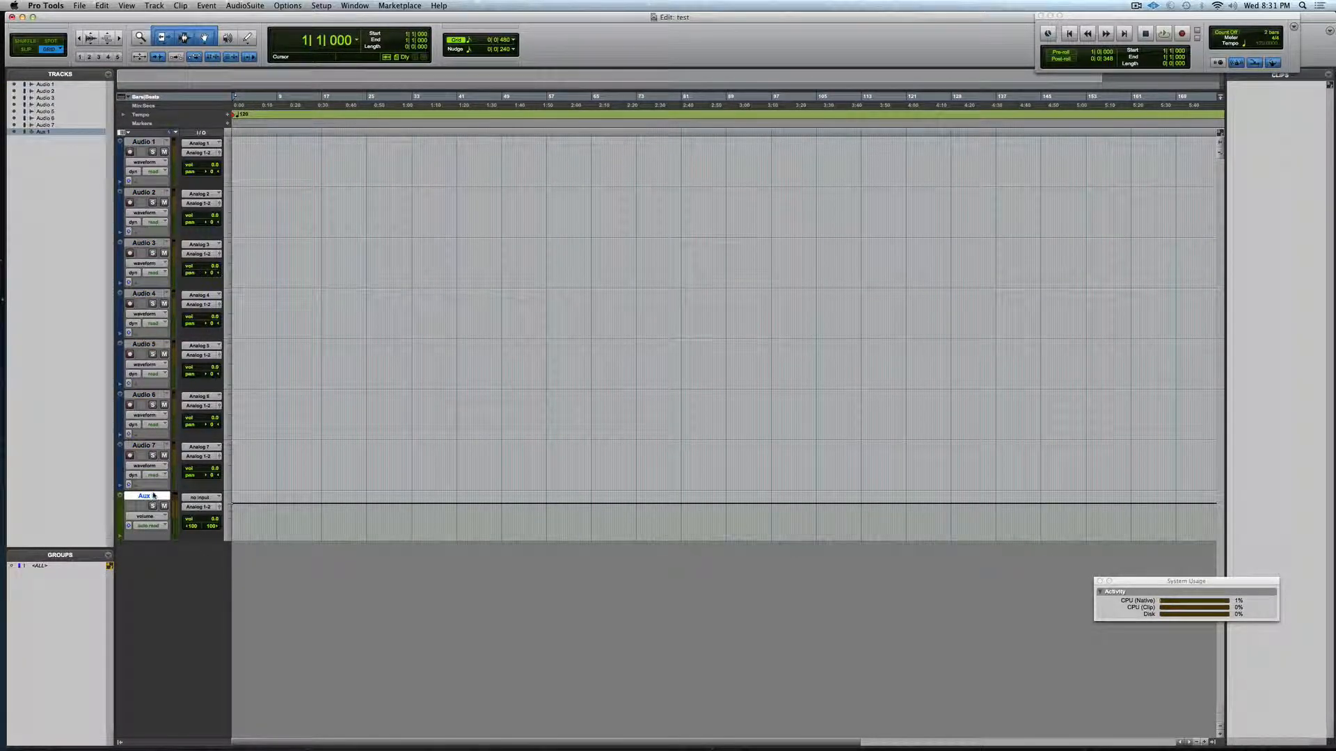
{"action": "double_click", "coordinate": [144, 496]}
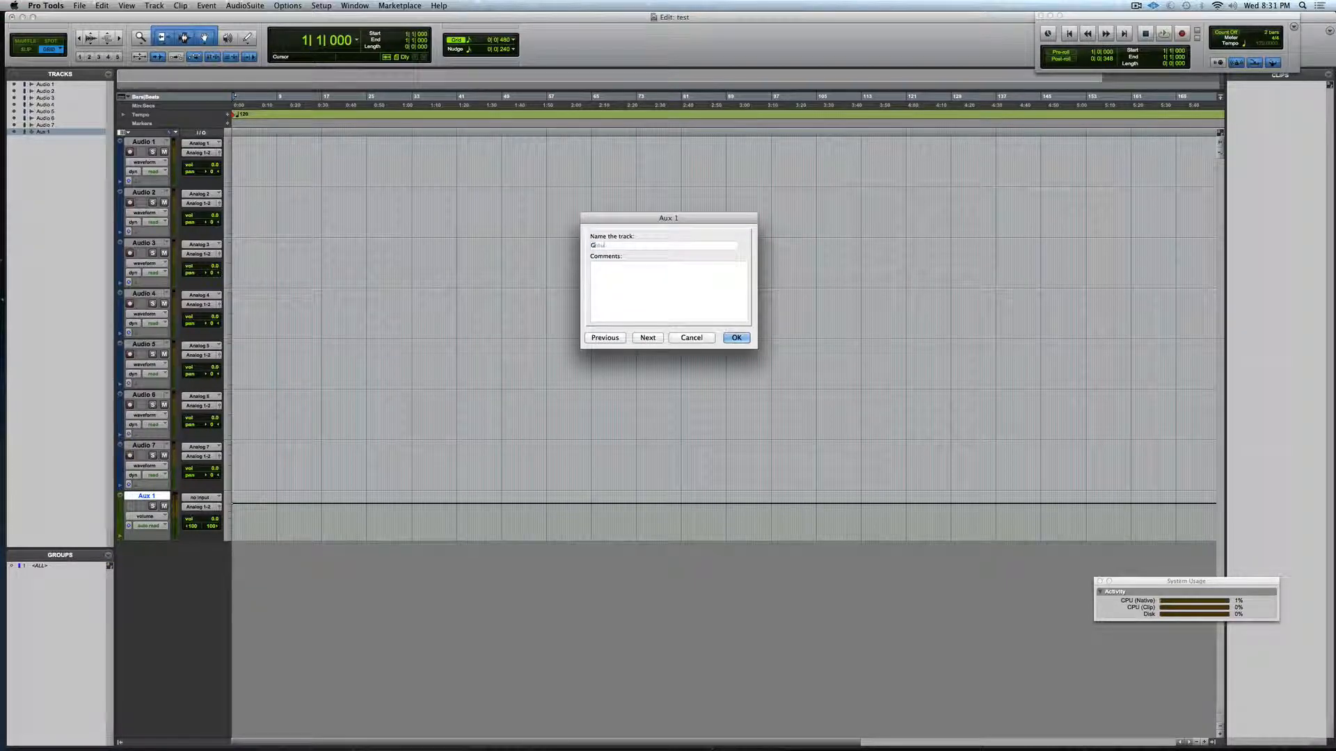
{"action": "left_click", "coordinate": [735, 337]}
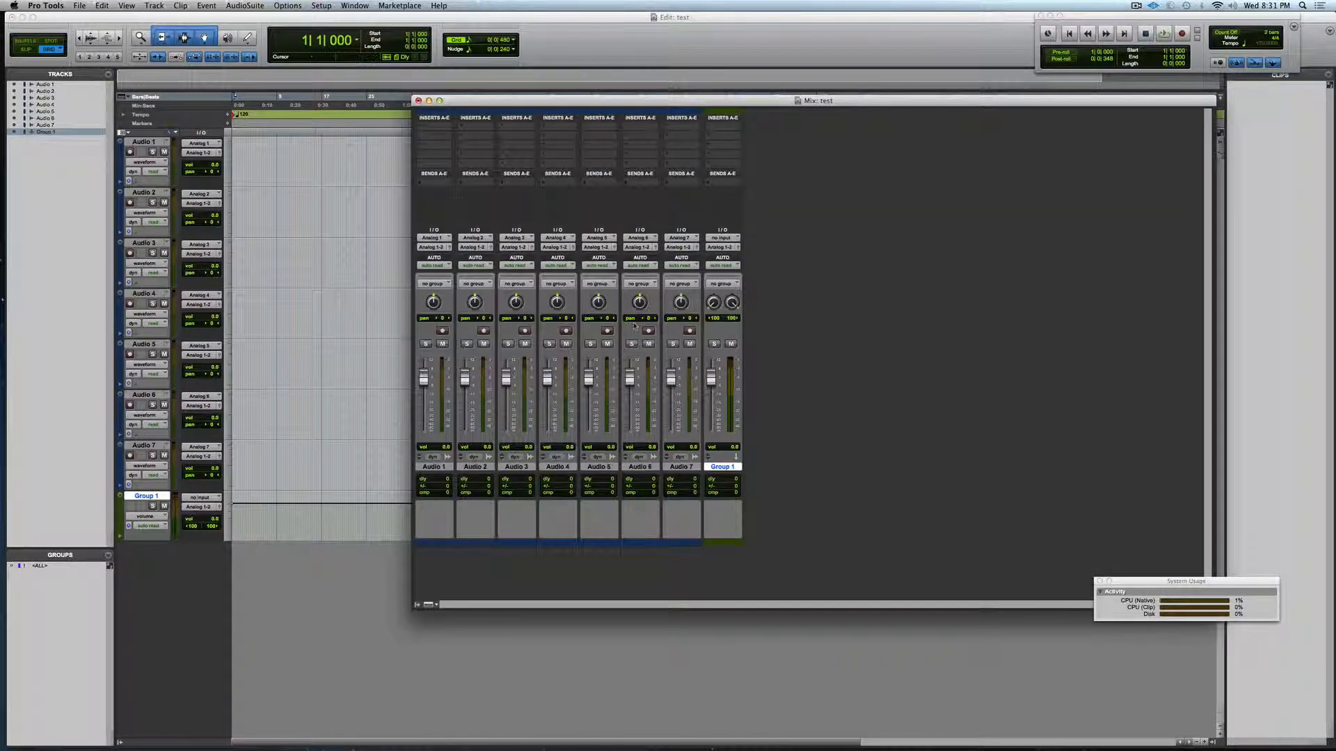
{"action": "mouse_move", "coordinate": [754, 318]}
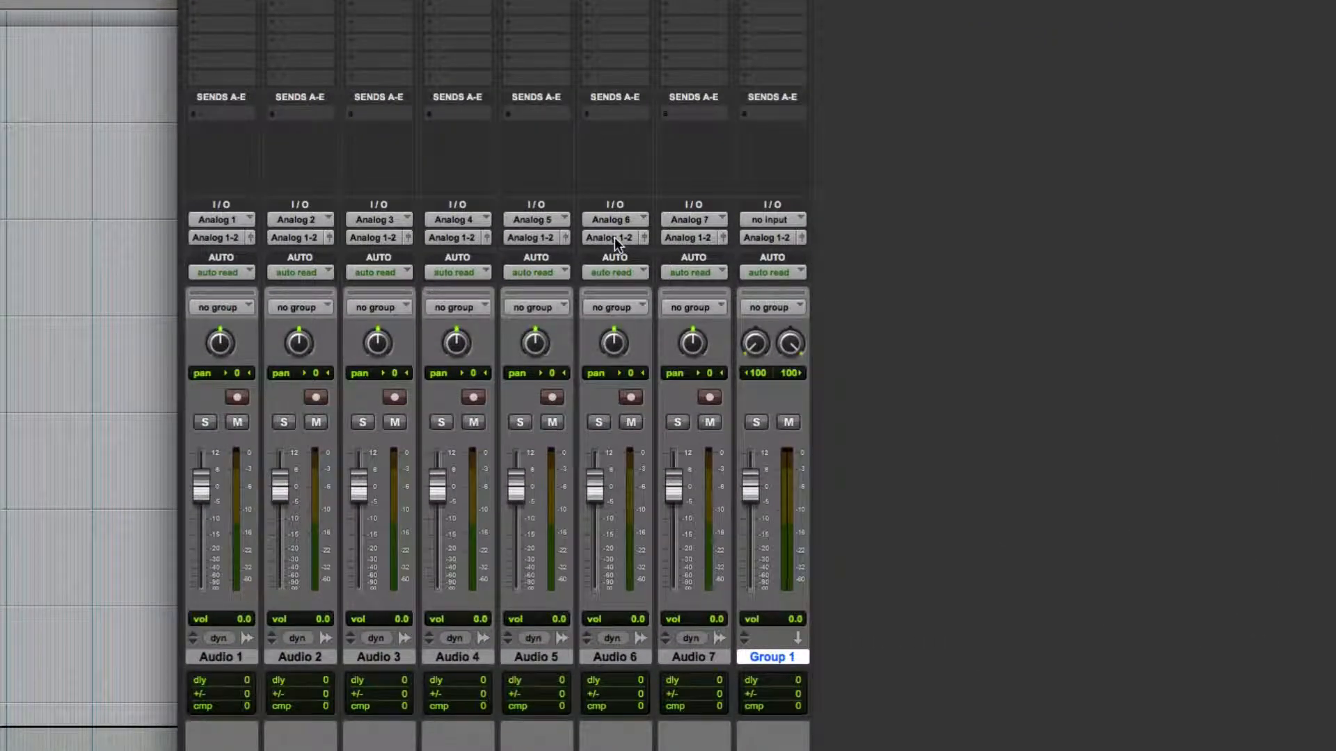
Route Audio 6's output to the Group 1 (Stereo) track
{"action": "left_click", "coordinate": [615, 236]}
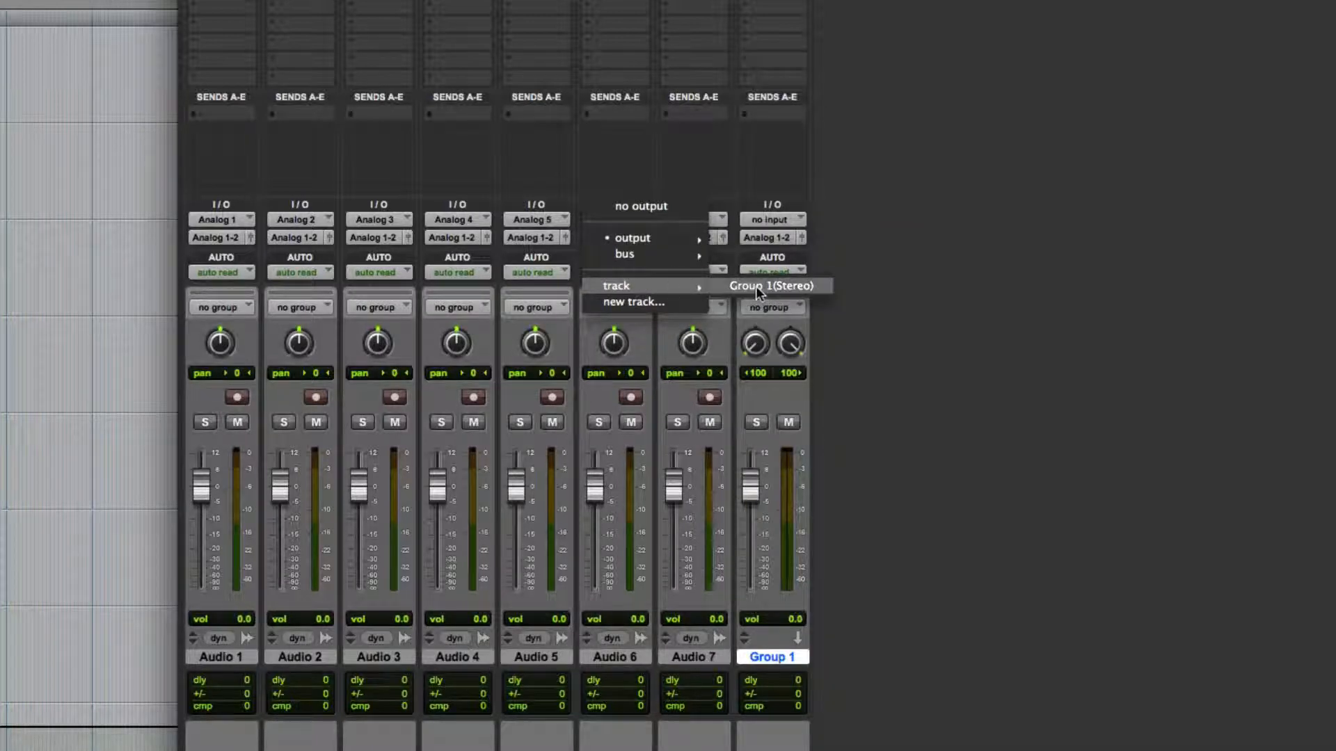
{"action": "mouse_move", "coordinate": [696, 294]}
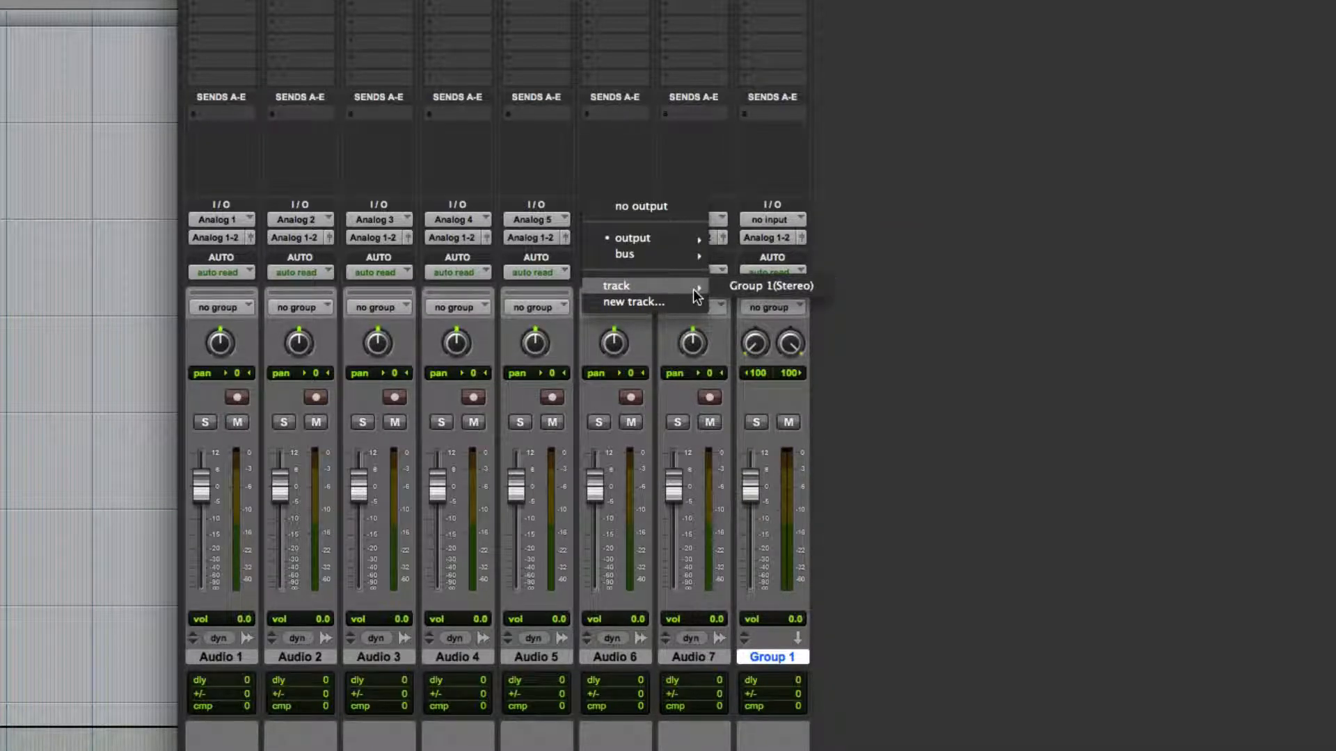
{"action": "mouse_move", "coordinate": [625, 253]}
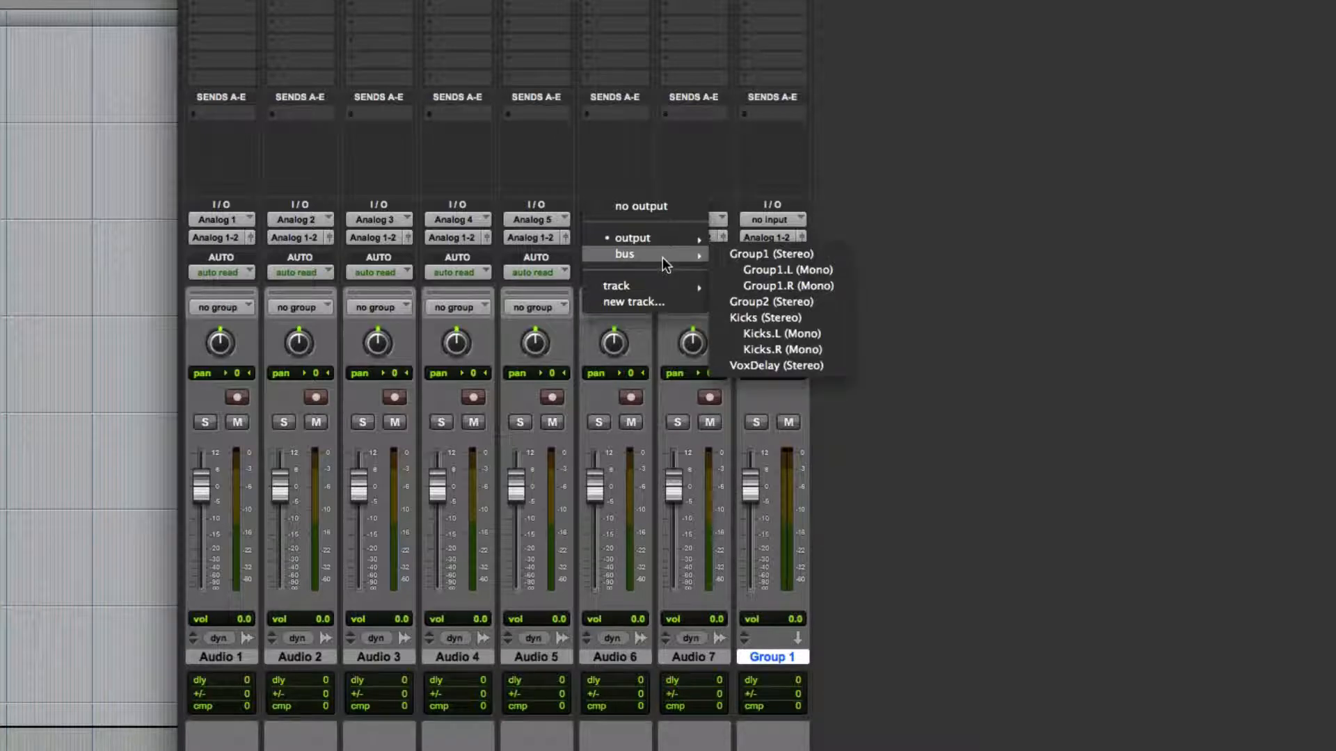
{"action": "mouse_move", "coordinate": [770, 253]}
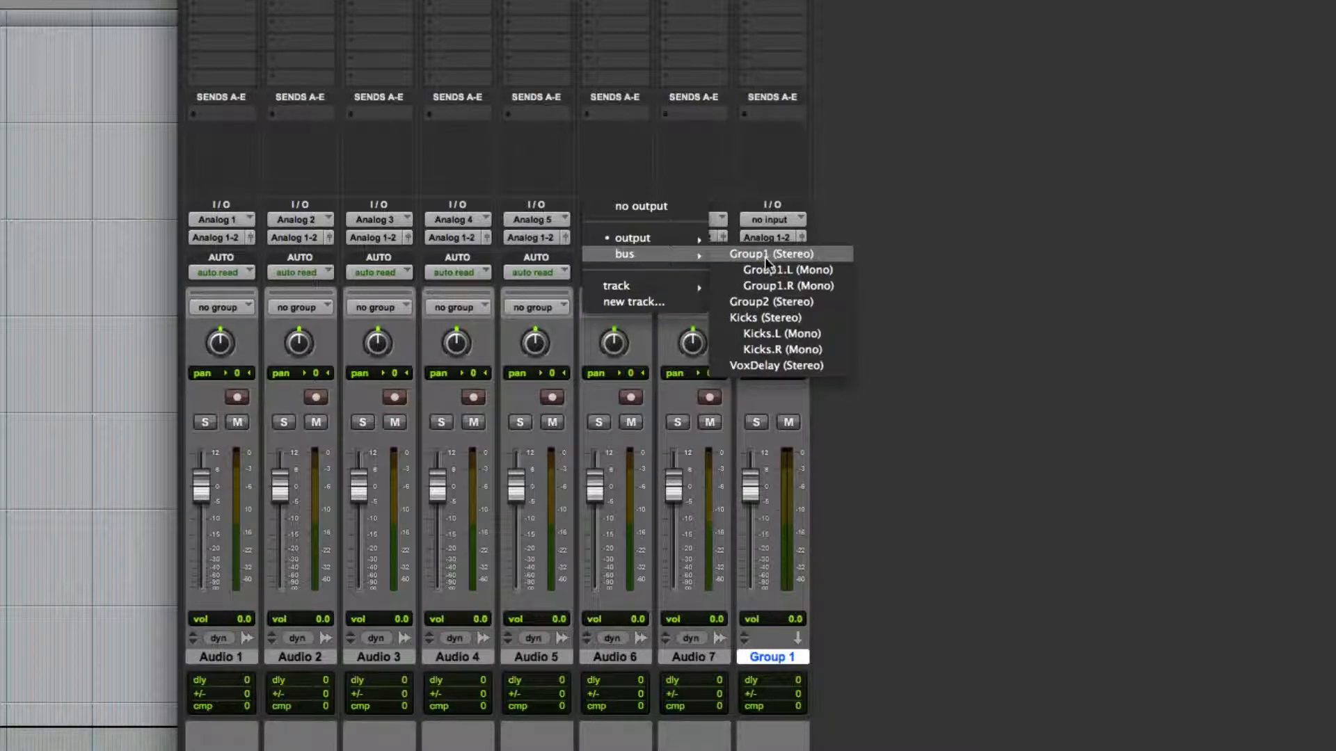
{"action": "mouse_move", "coordinate": [770, 301]}
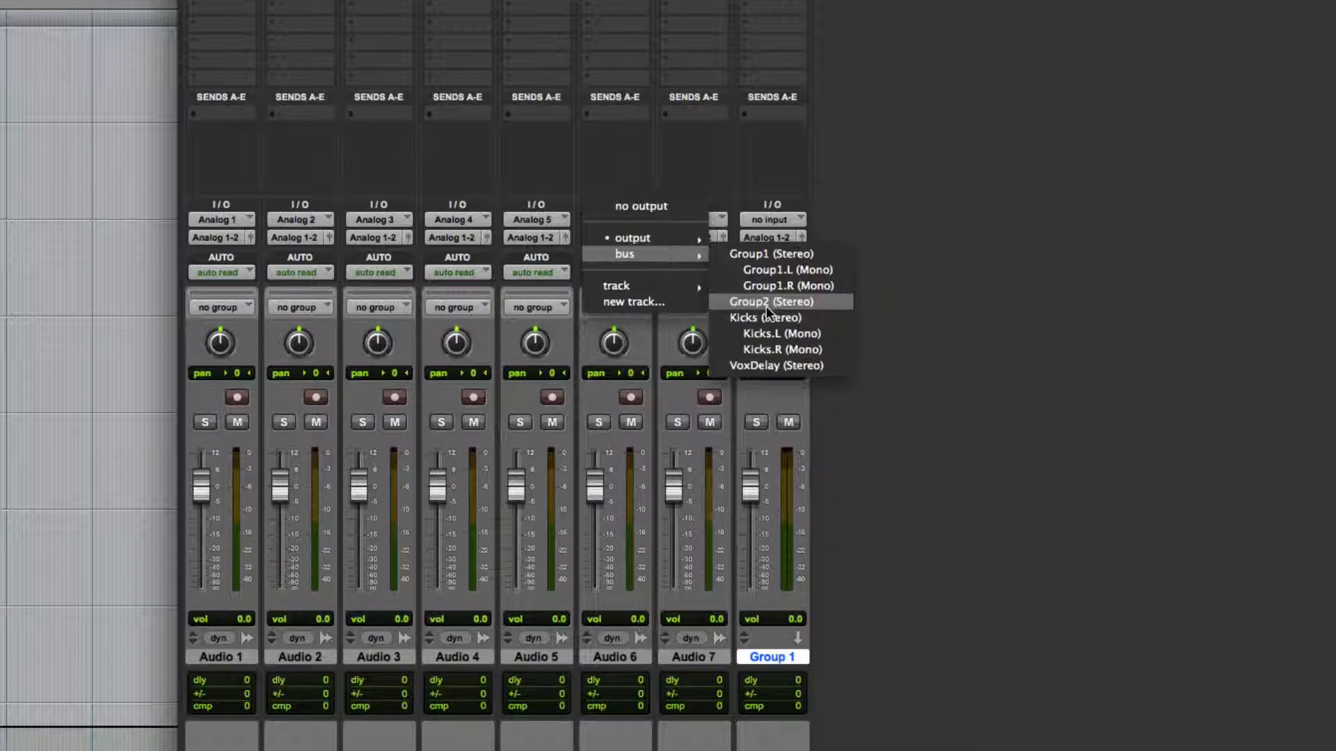
{"action": "mouse_move", "coordinate": [615, 285]}
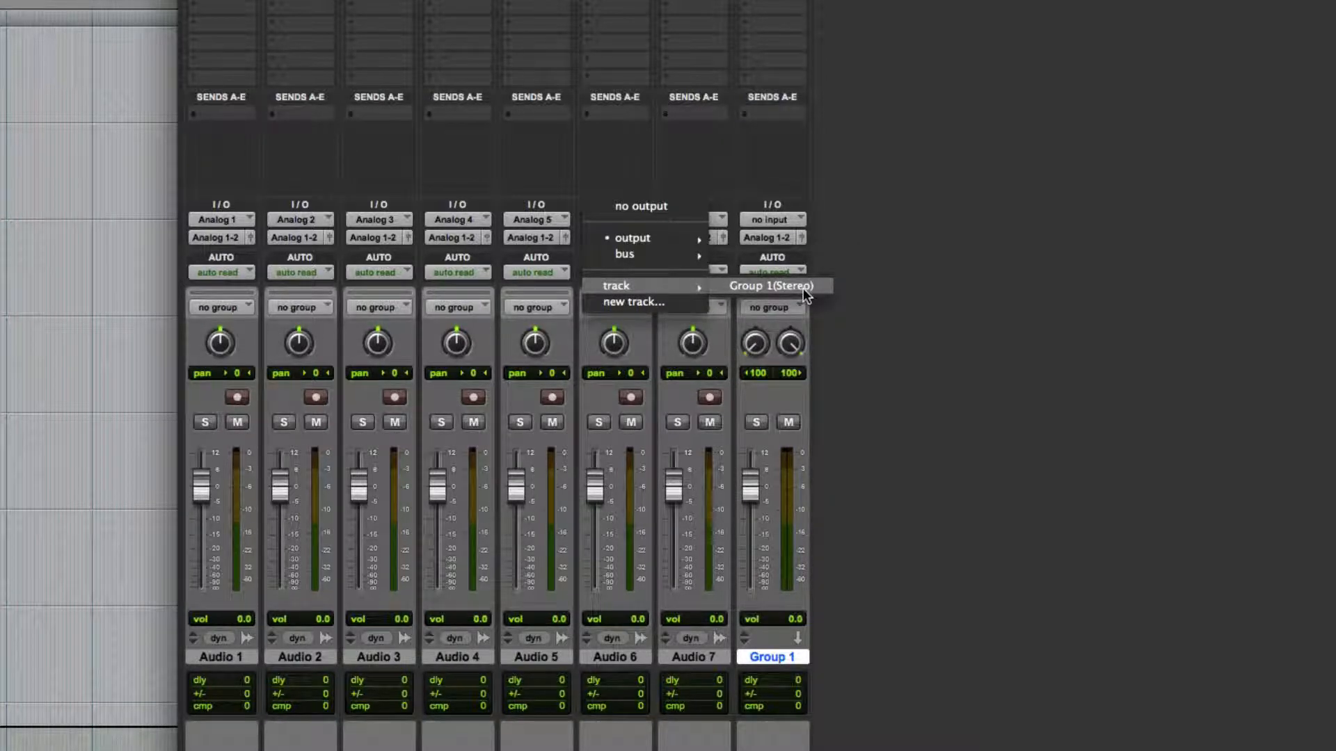
{"action": "left_click", "coordinate": [770, 285]}
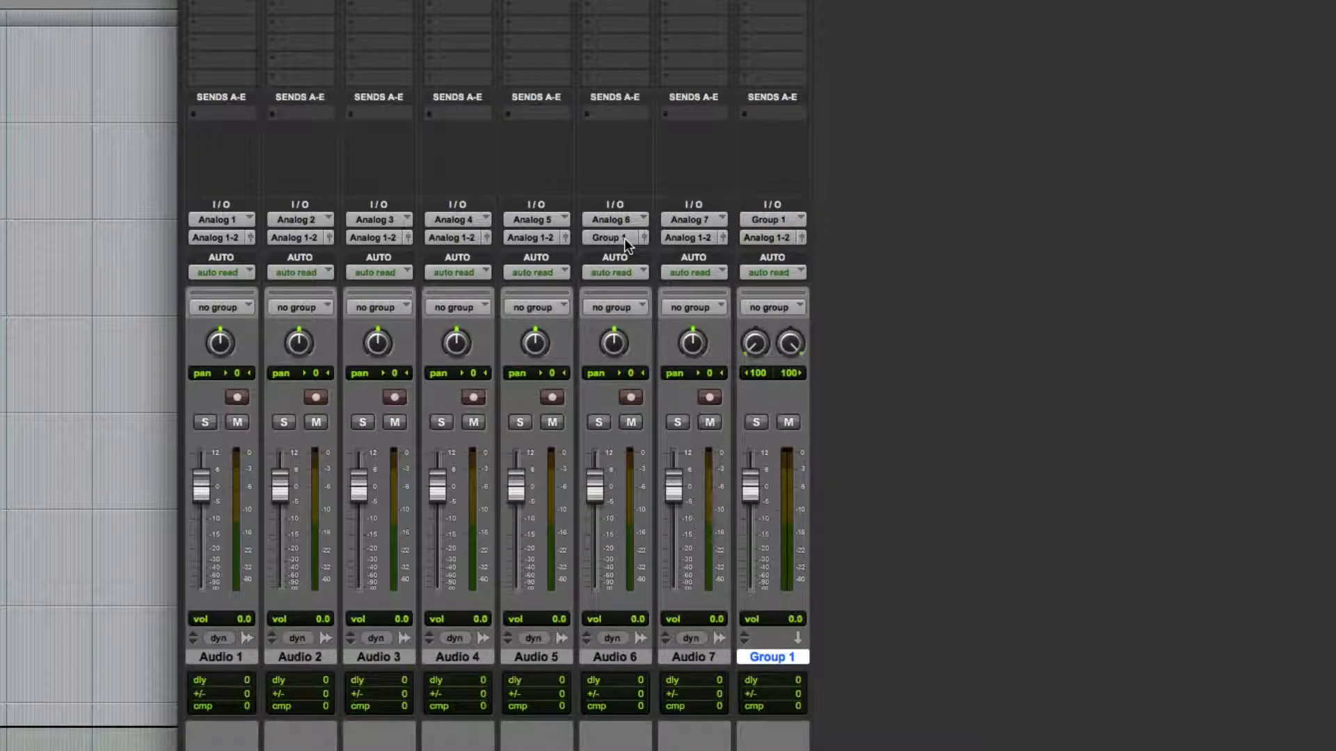
{"action": "left_click", "coordinate": [615, 238]}
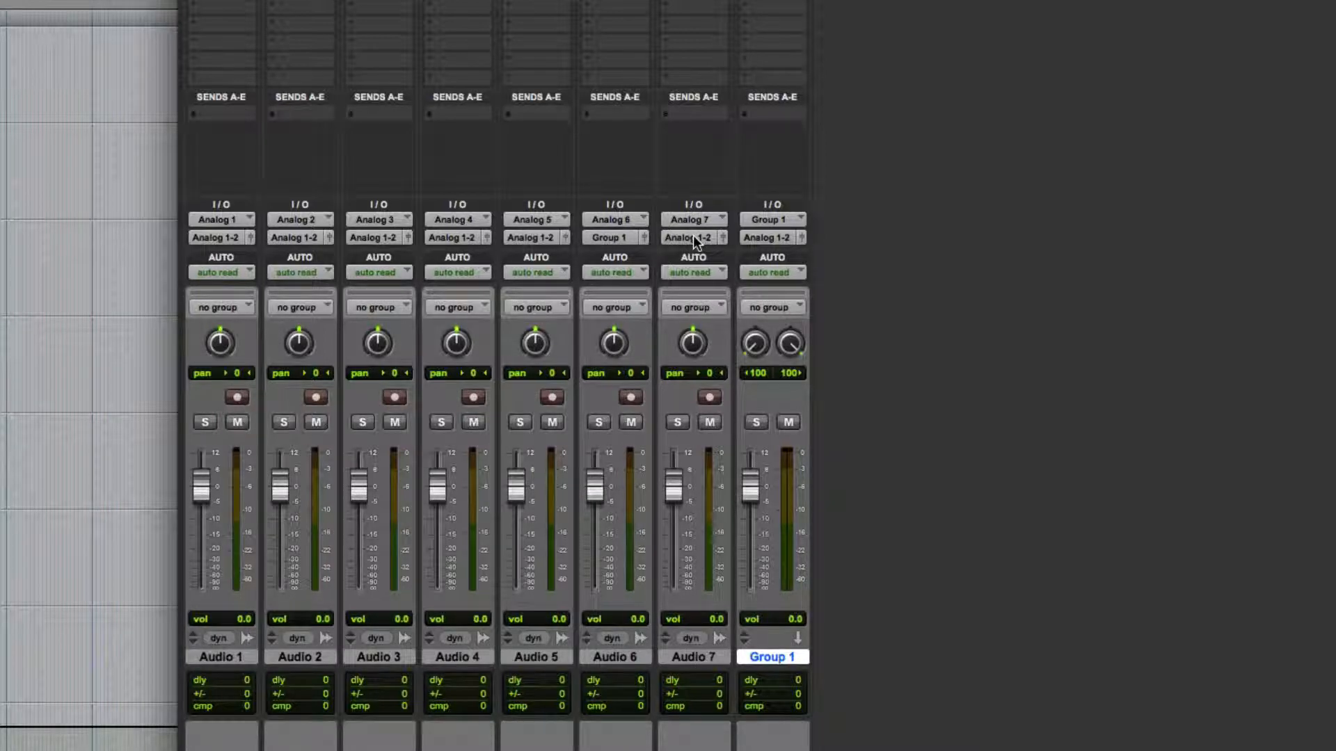
Route Audio 7's output to the Group 1 (Stereo) track as well
{"action": "left_click", "coordinate": [692, 219]}
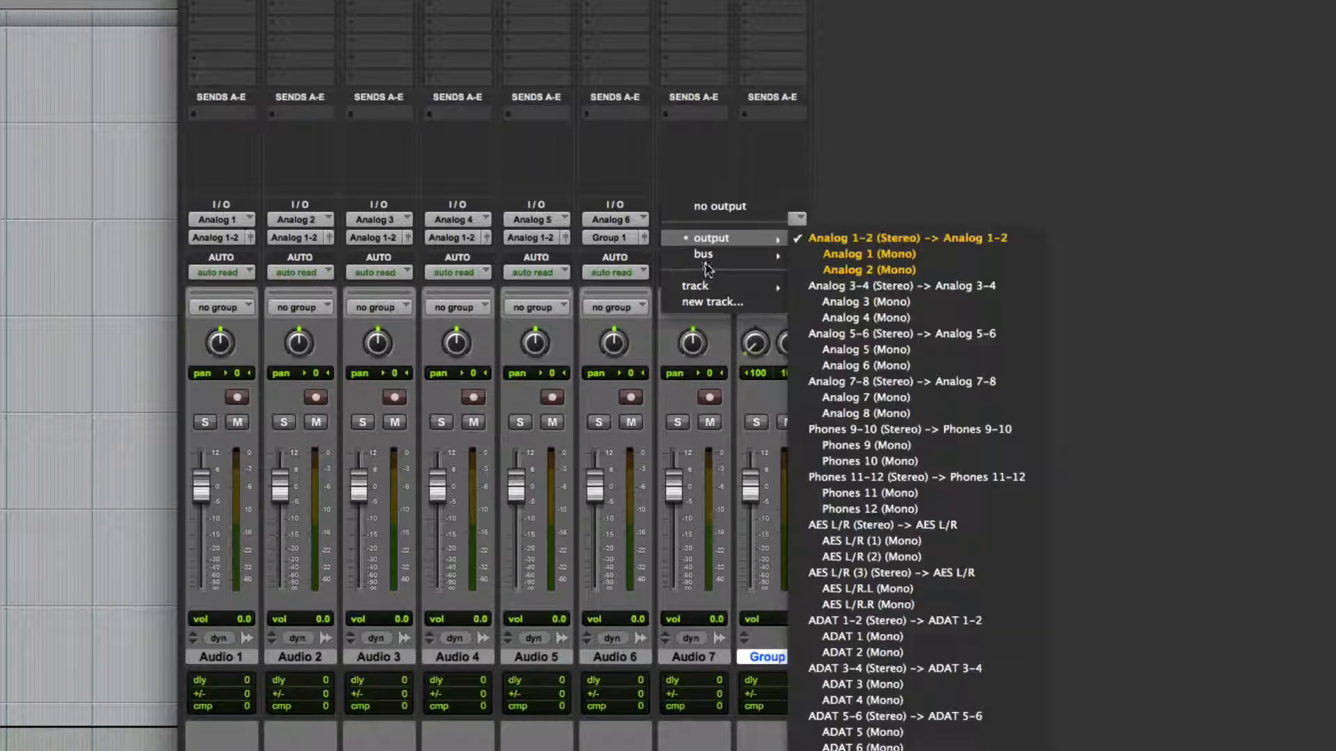
{"action": "mouse_move", "coordinate": [694, 285]}
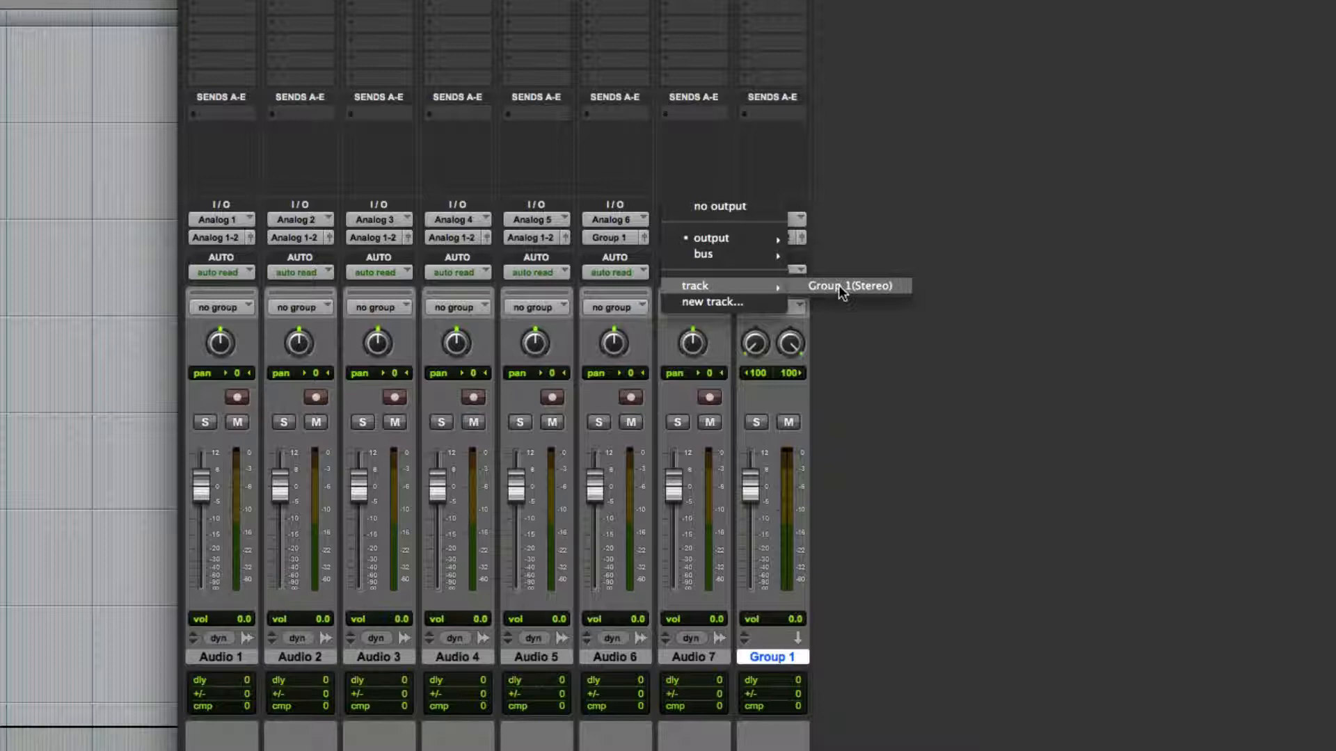
{"action": "left_click", "coordinate": [852, 286]}
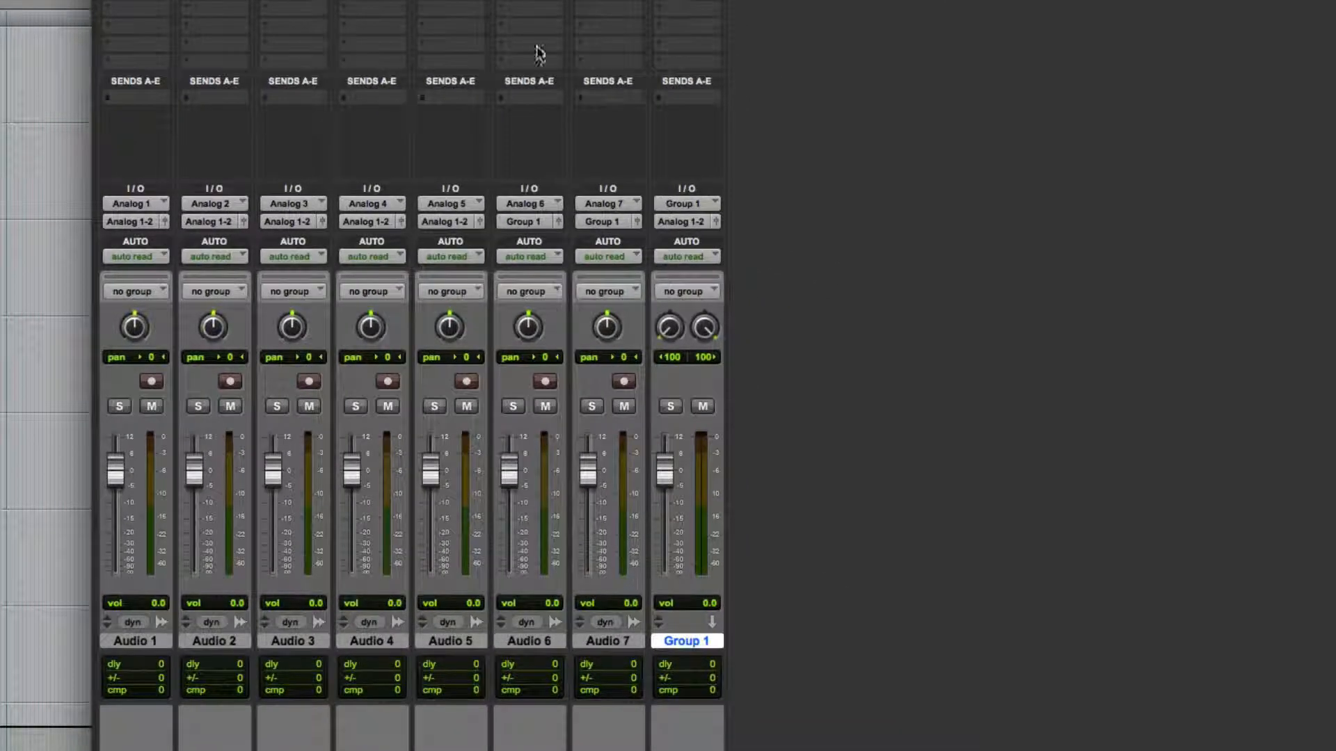
{"action": "mouse_move", "coordinate": [571, 234]}
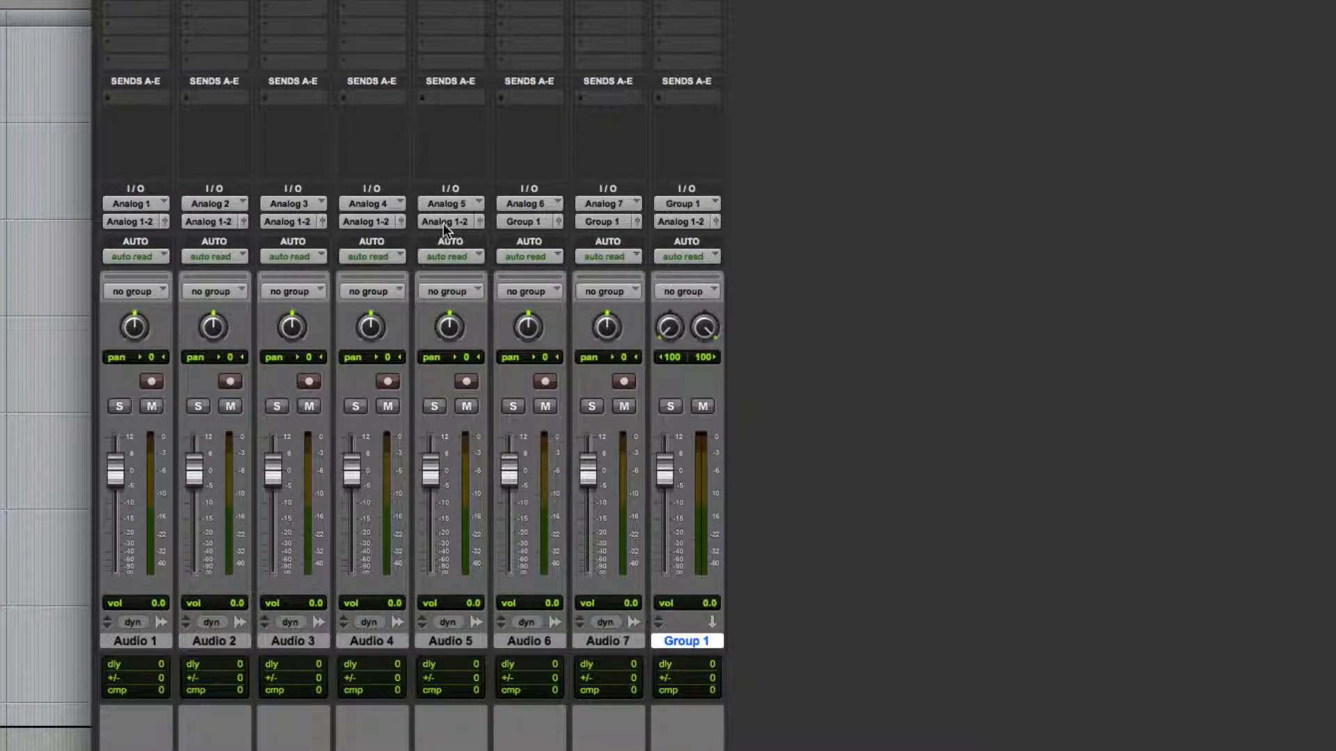
{"action": "mouse_move", "coordinate": [444, 205]}
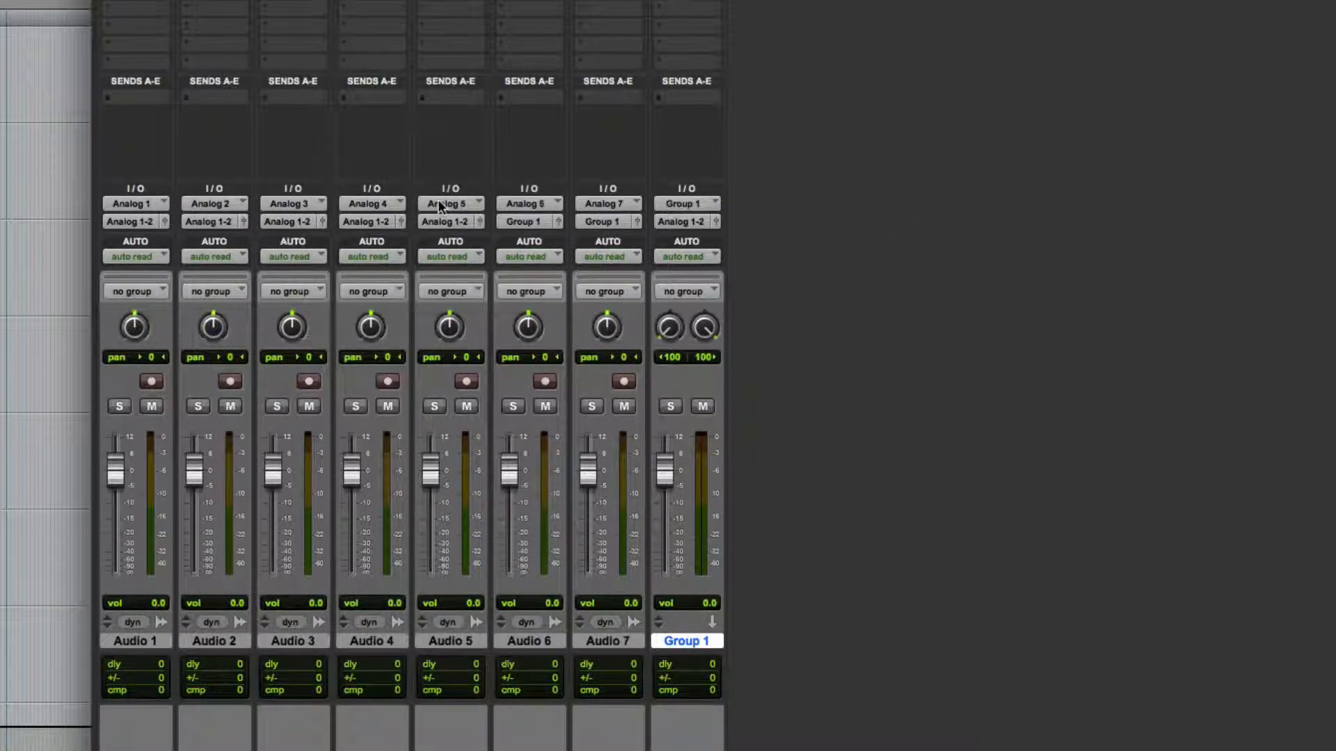
Send Audio 5's output to a new stereo aux track named Group 2 beside it
{"action": "left_click", "coordinate": [450, 641]}
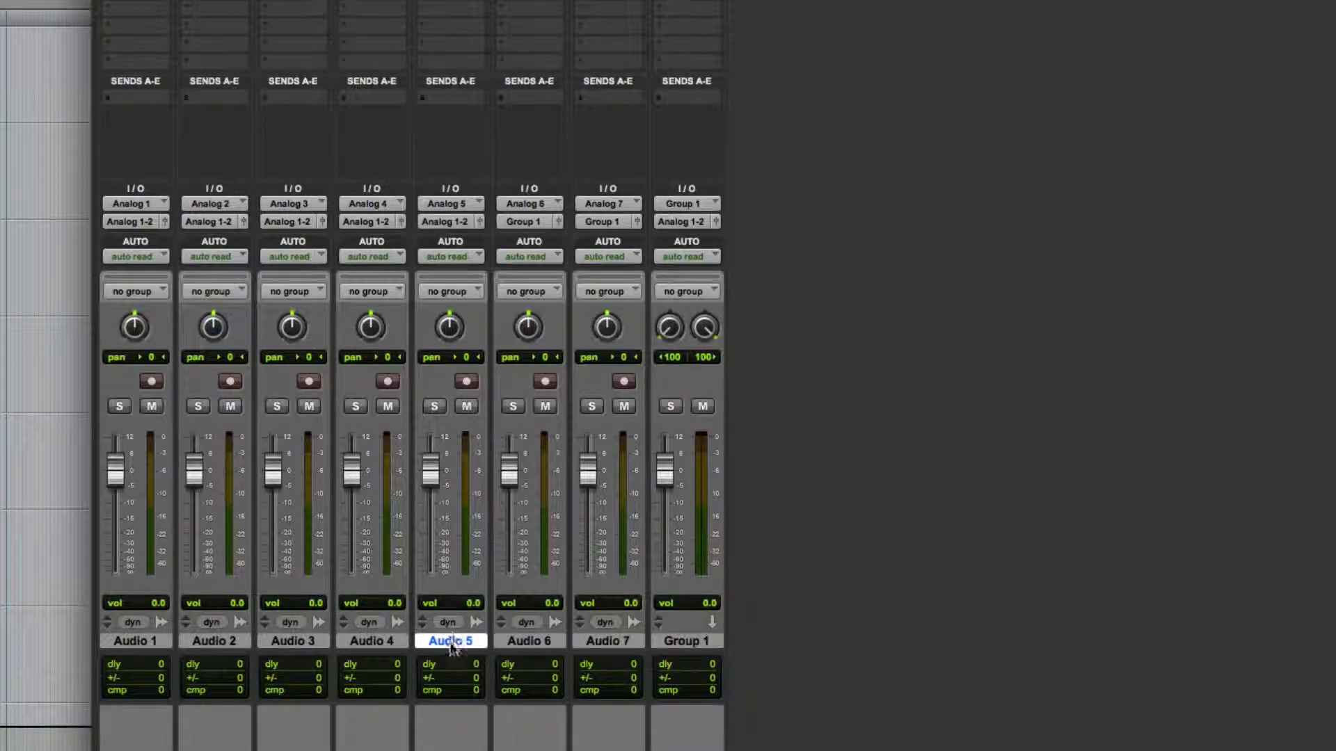
{"action": "left_click", "coordinate": [449, 221]}
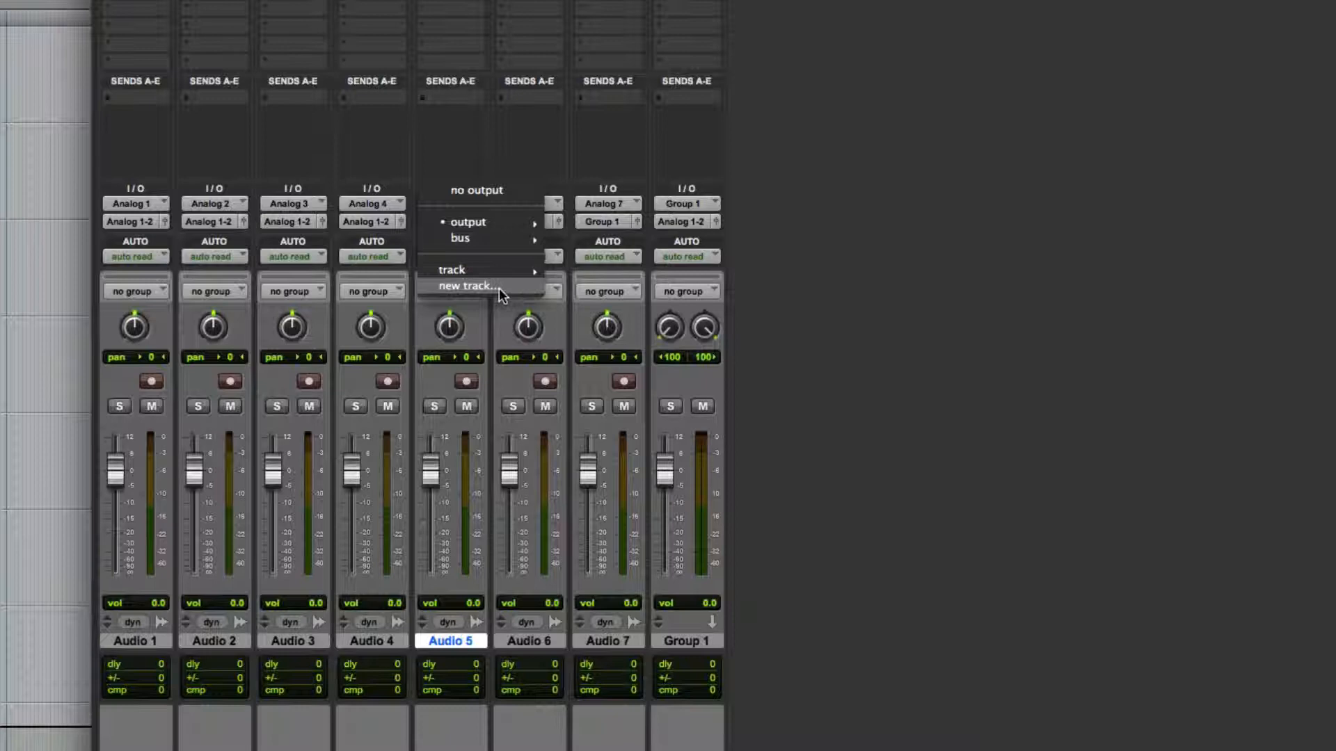
{"action": "left_click", "coordinate": [466, 285]}
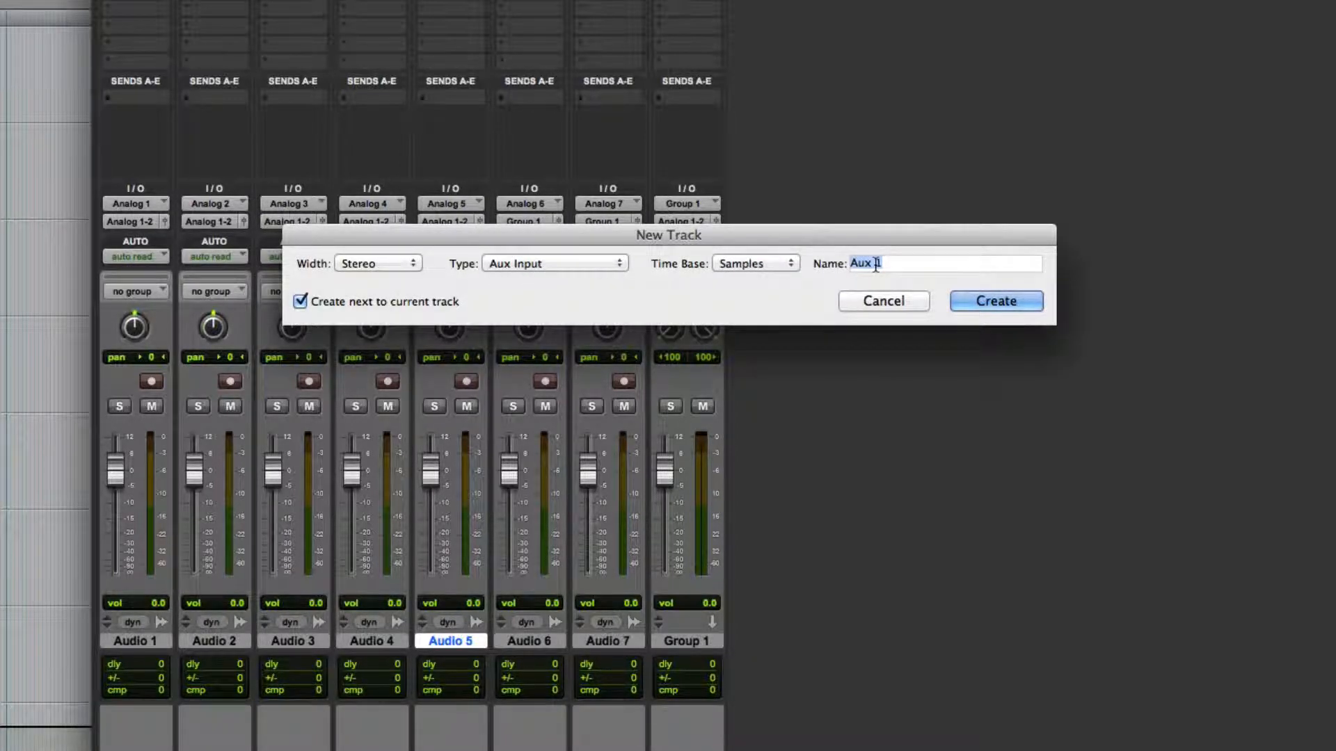
{"action": "type", "text": "Group 2"}
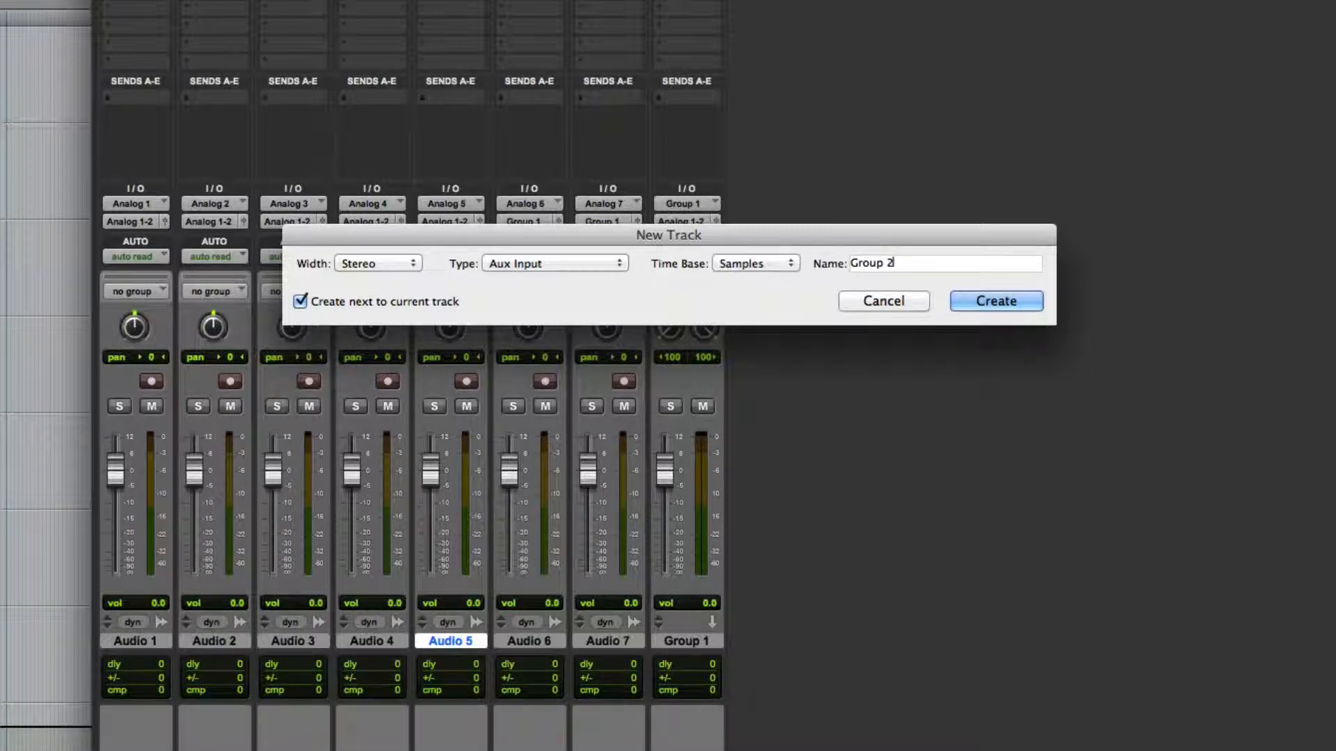
{"action": "left_click", "coordinate": [994, 300]}
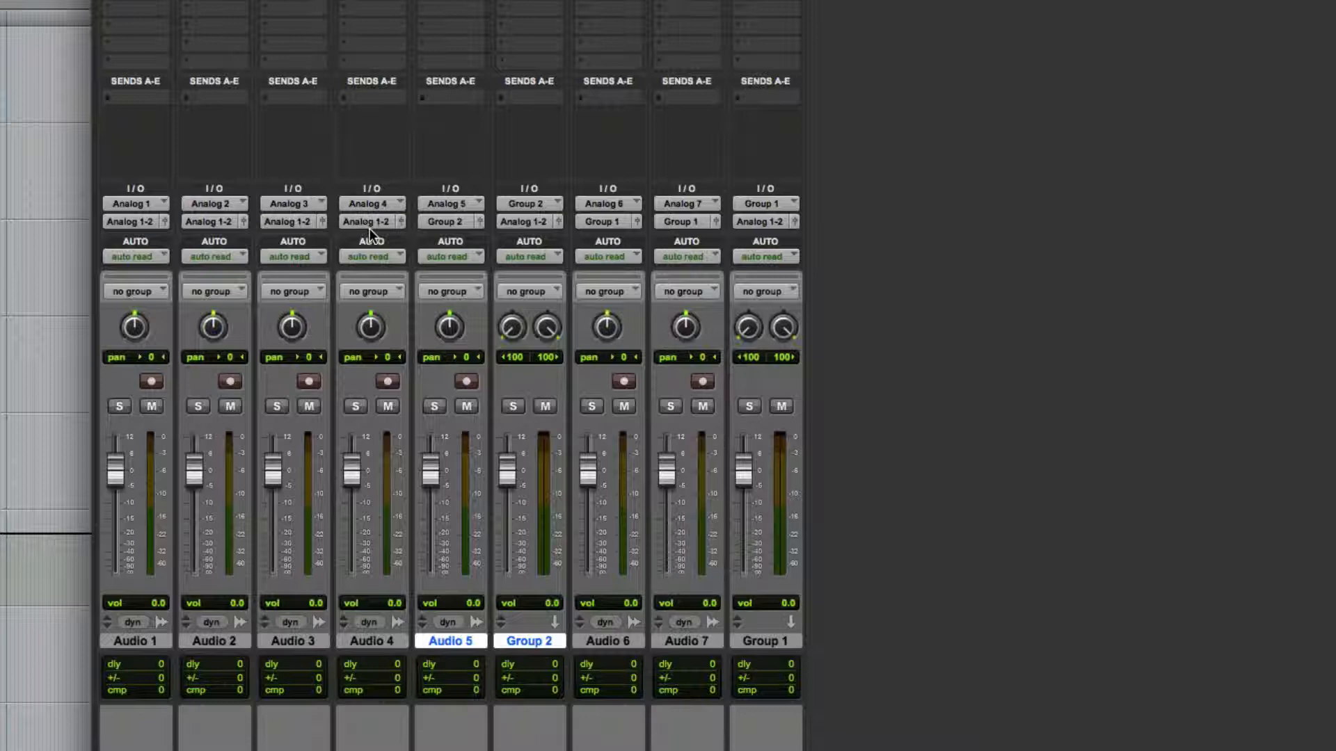
{"action": "left_click", "coordinate": [365, 221]}
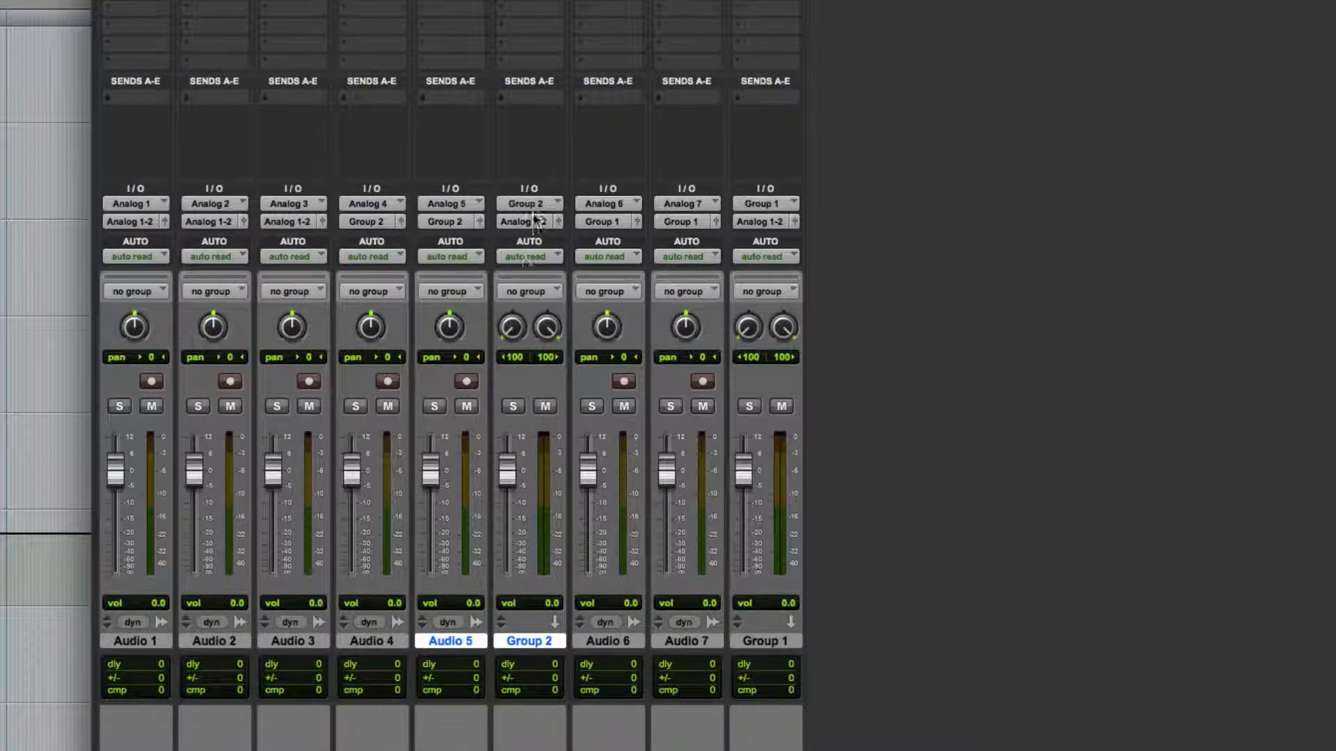
{"action": "mouse_move", "coordinate": [668, 262]}
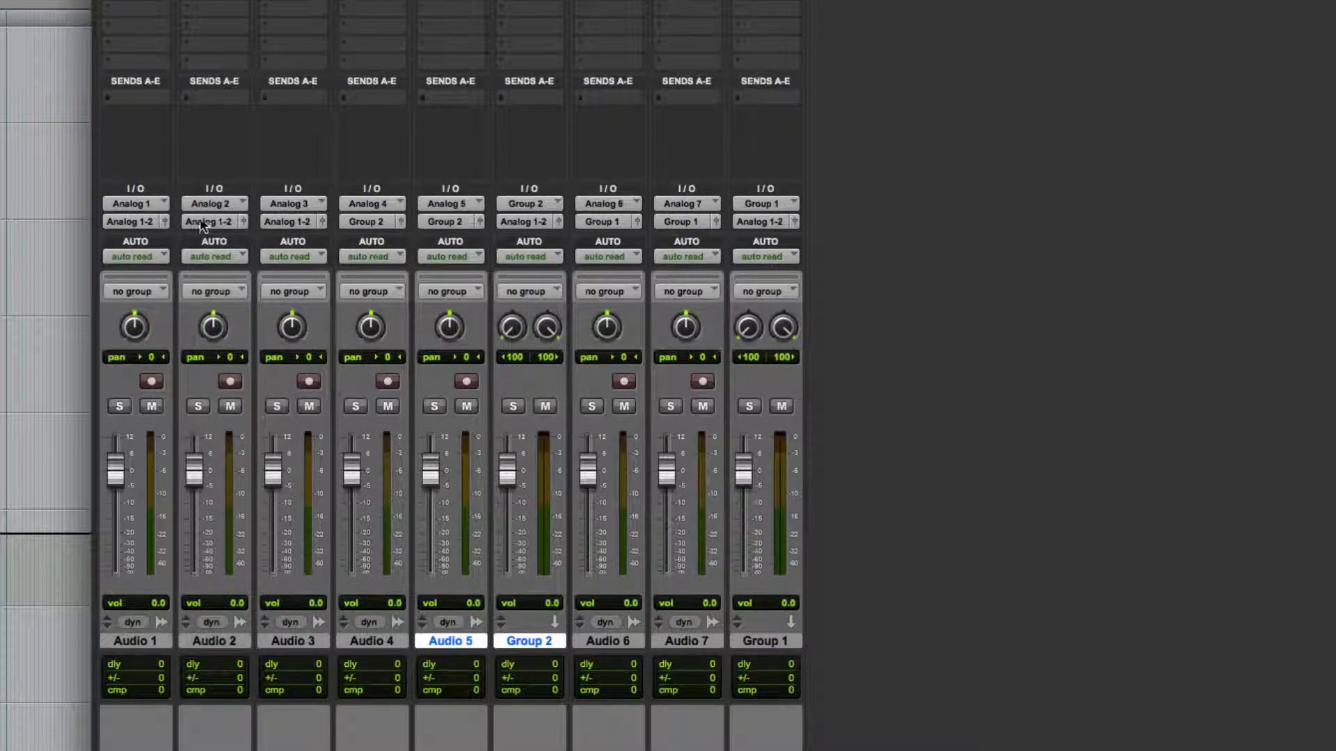
{"action": "mouse_move", "coordinate": [273, 224]}
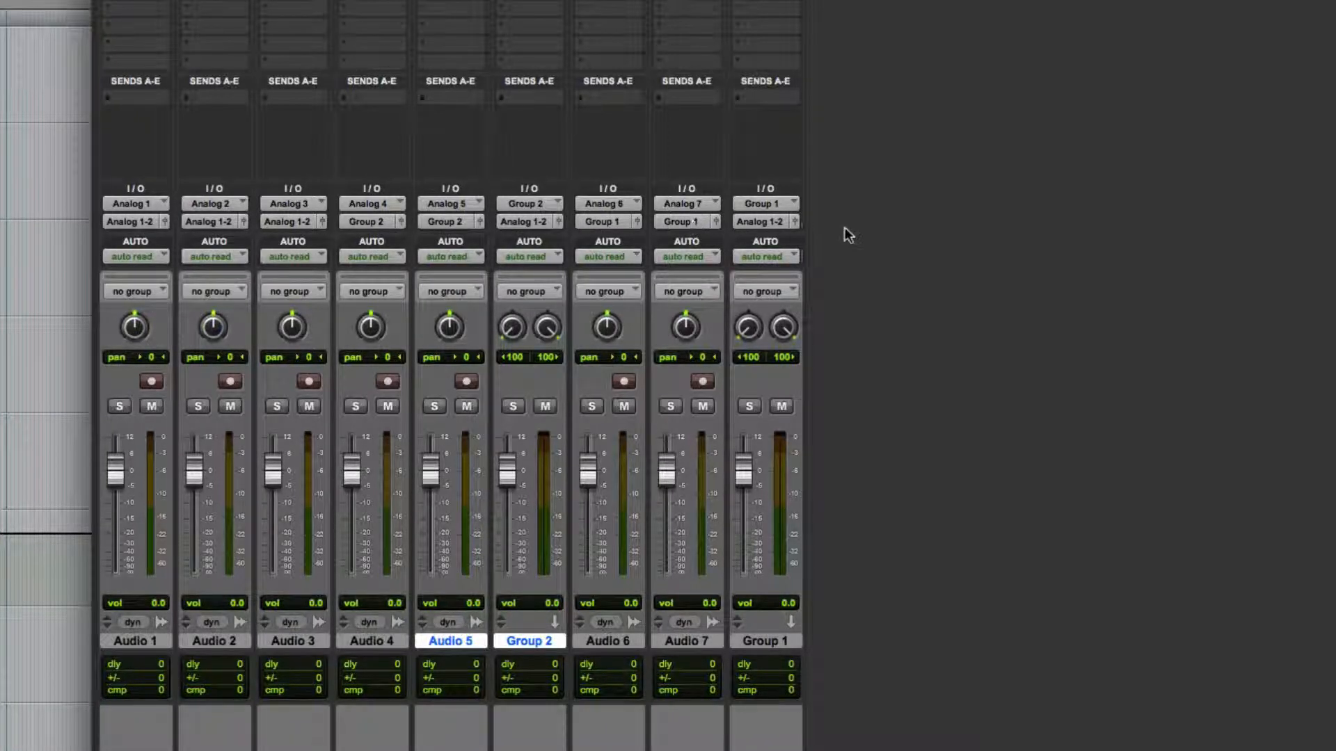
{"action": "left_click", "coordinate": [764, 641]}
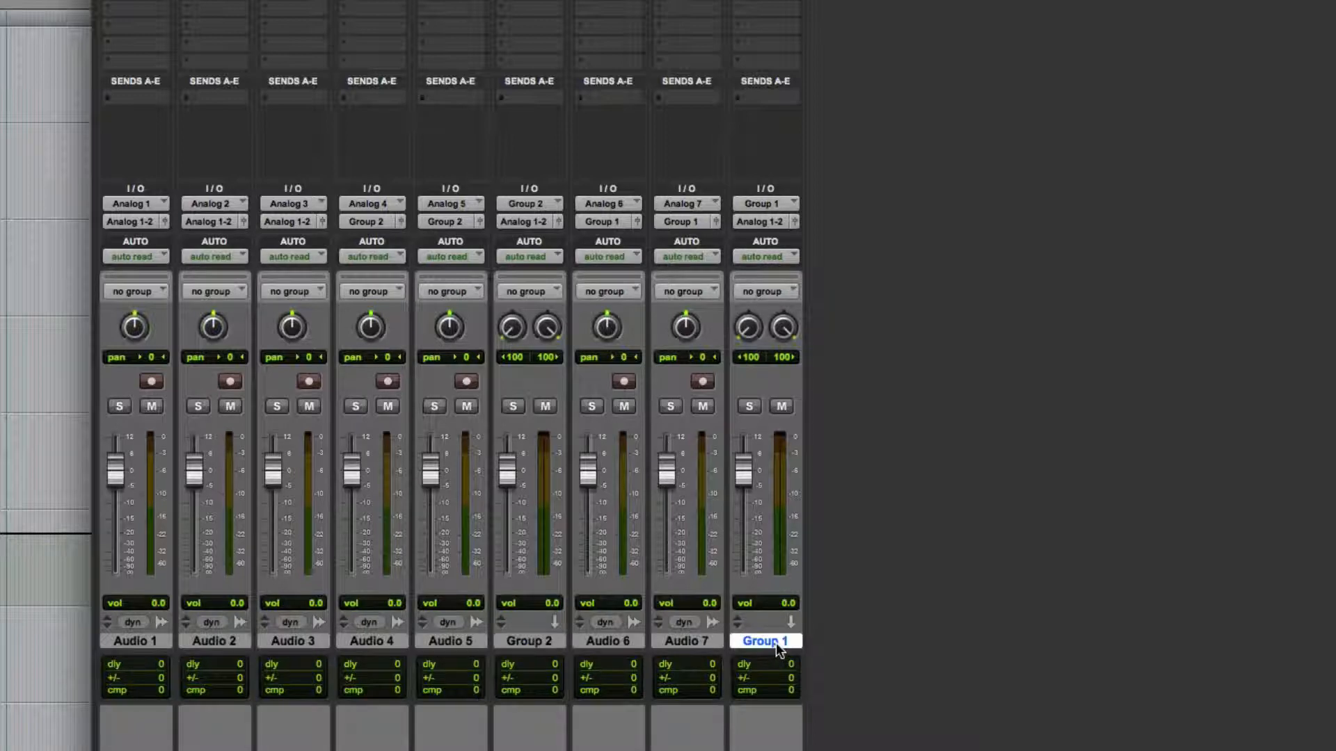
{"action": "left_click", "coordinate": [760, 203]}
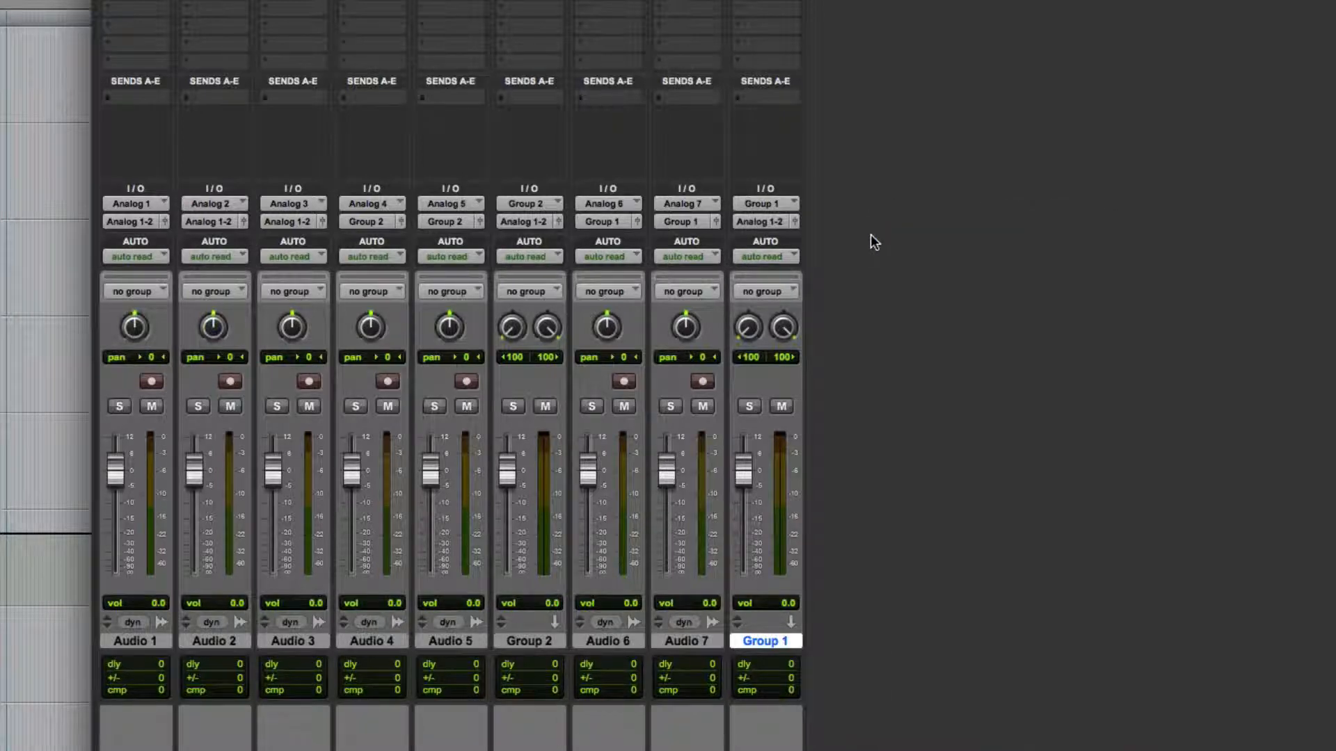
{"action": "mouse_move", "coordinate": [614, 269]}
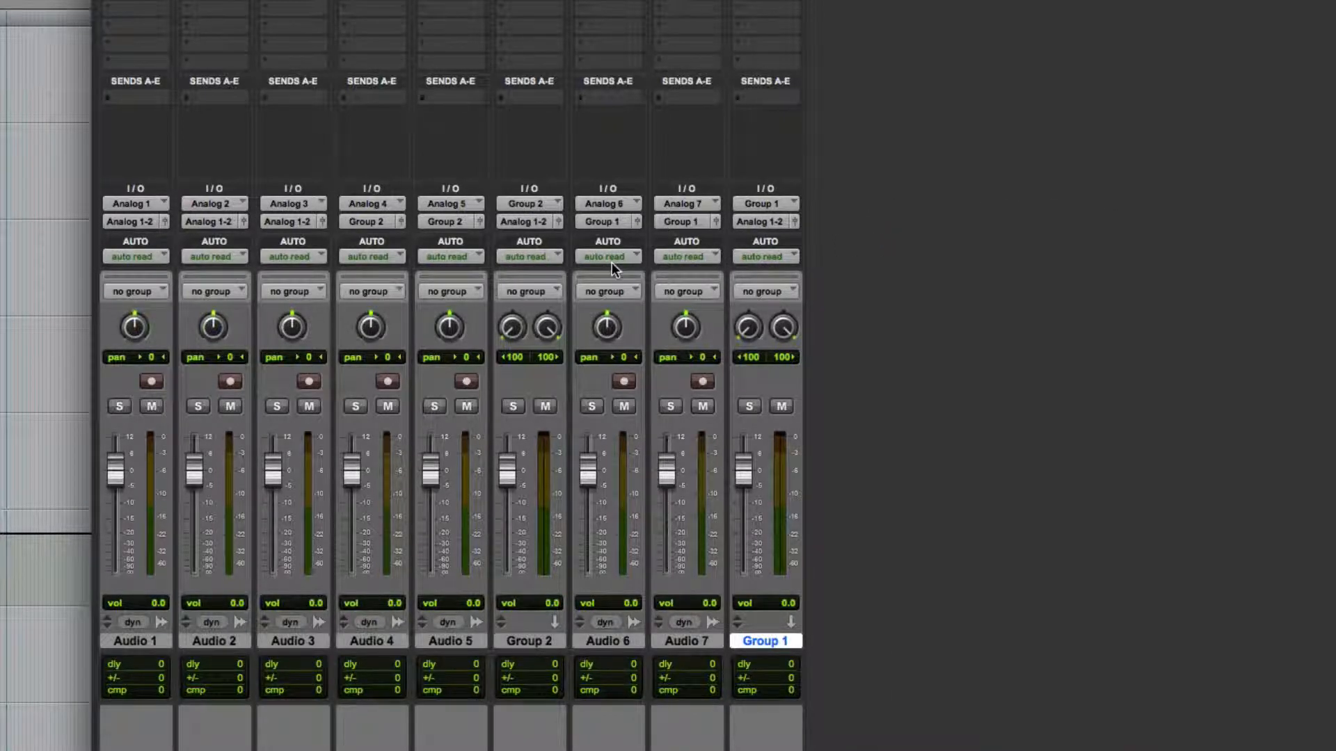
{"action": "mouse_move", "coordinate": [609, 223]}
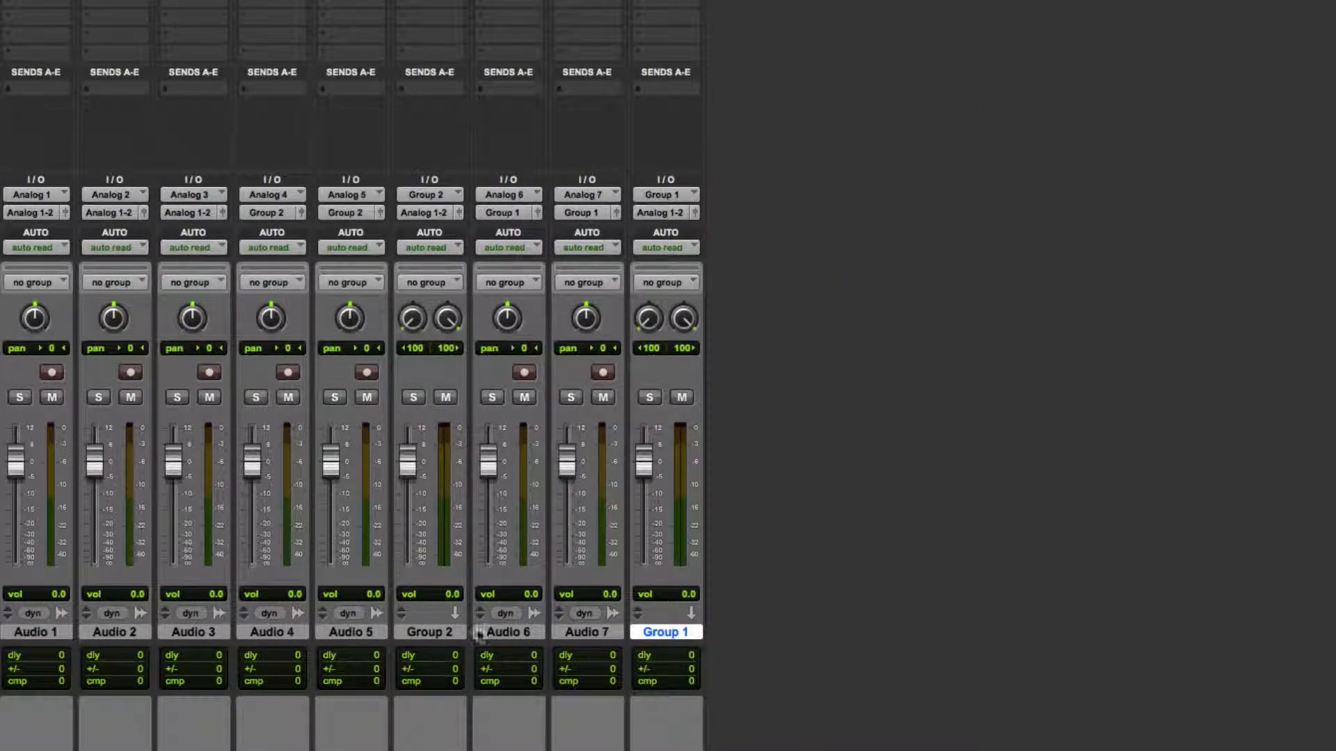
Send Group 2's output to a new stereo aux track named Group 3 beside it
{"action": "left_click", "coordinate": [429, 632]}
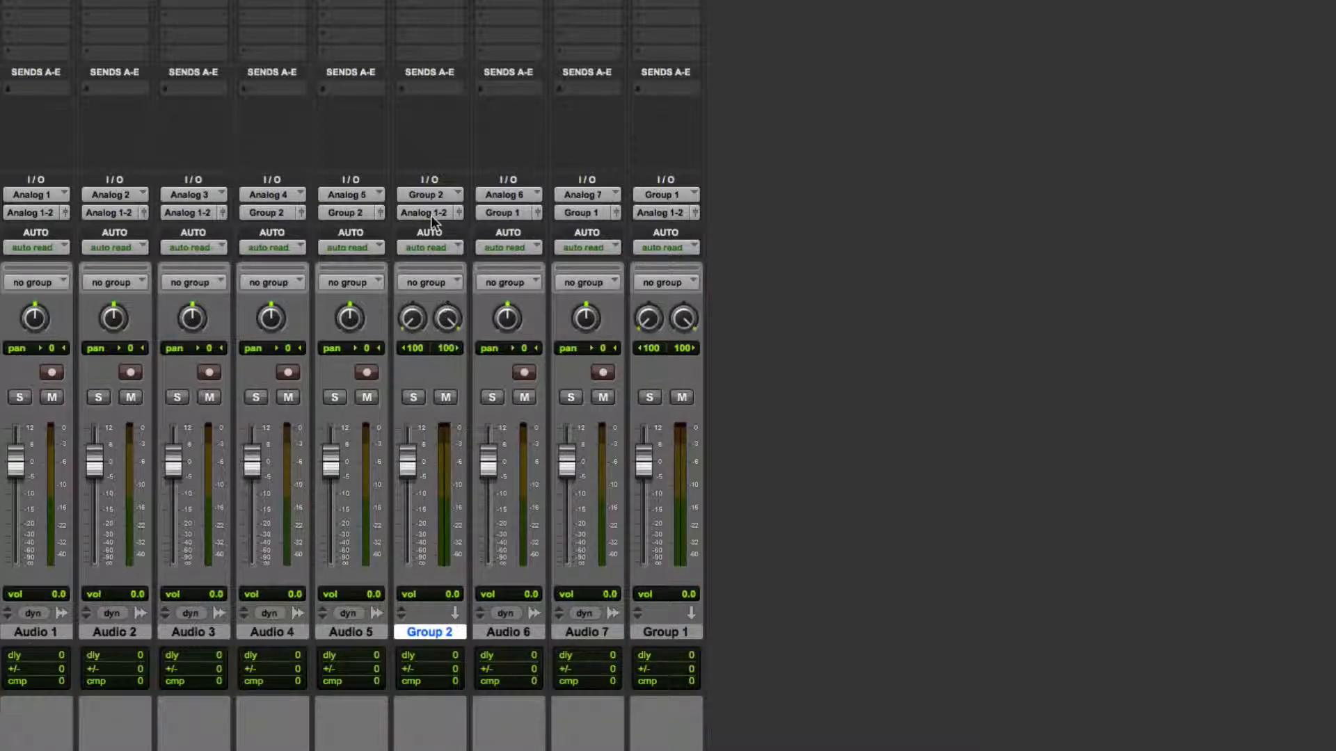
{"action": "left_click", "coordinate": [430, 194]}
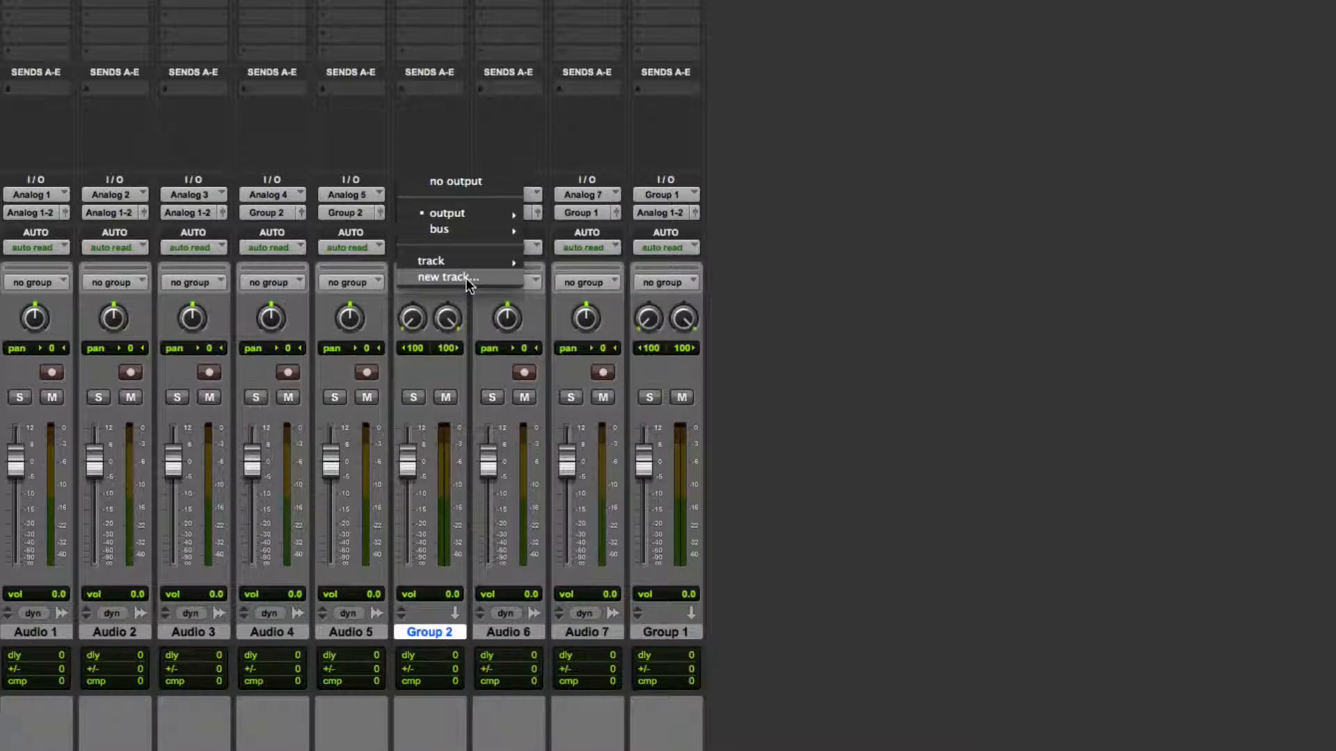
{"action": "left_click", "coordinate": [448, 276]}
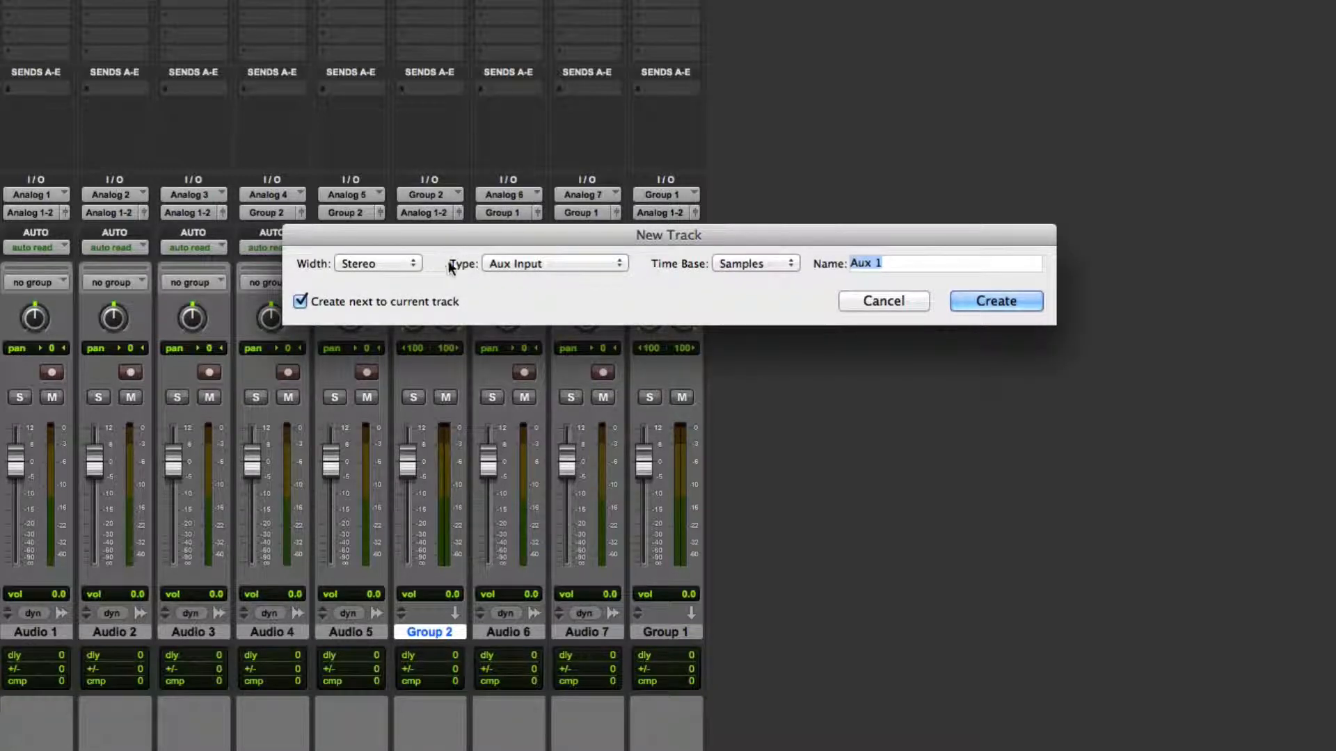
{"action": "type", "text": "Grl"}
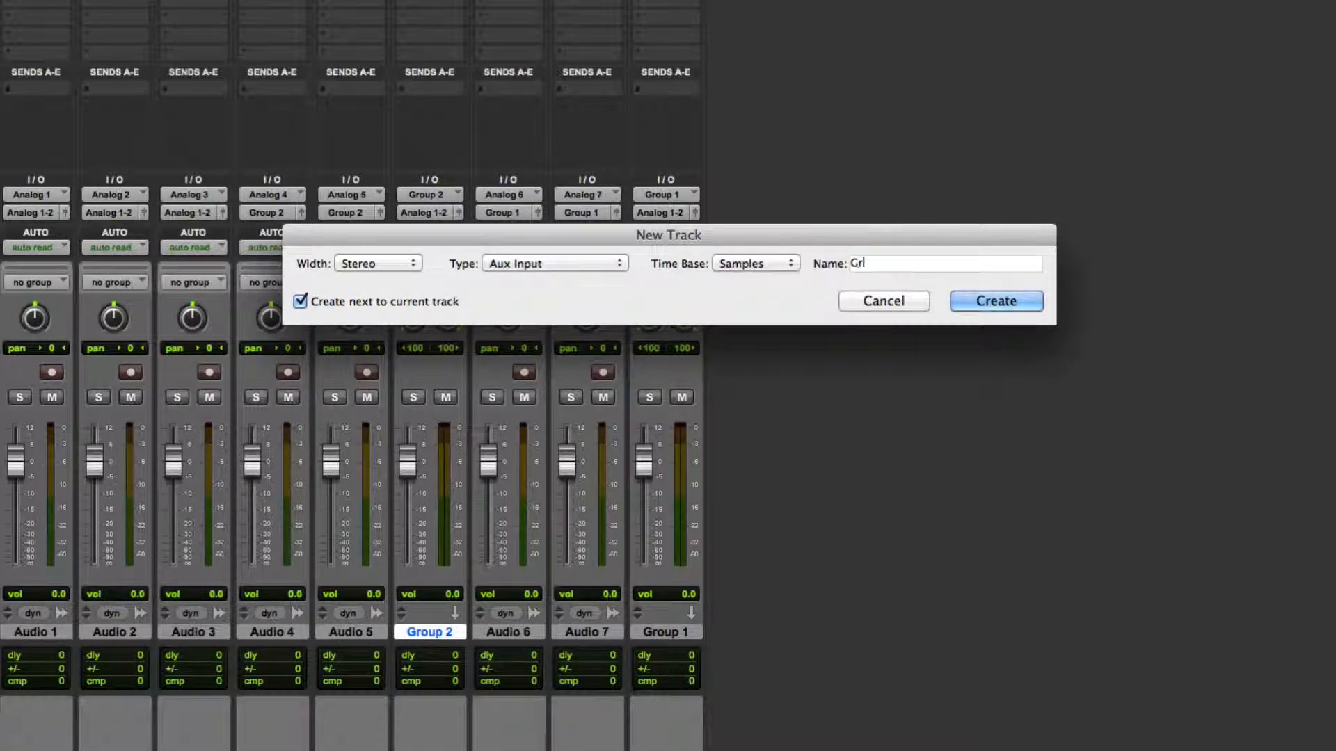
{"action": "type", "text": "Group 3"}
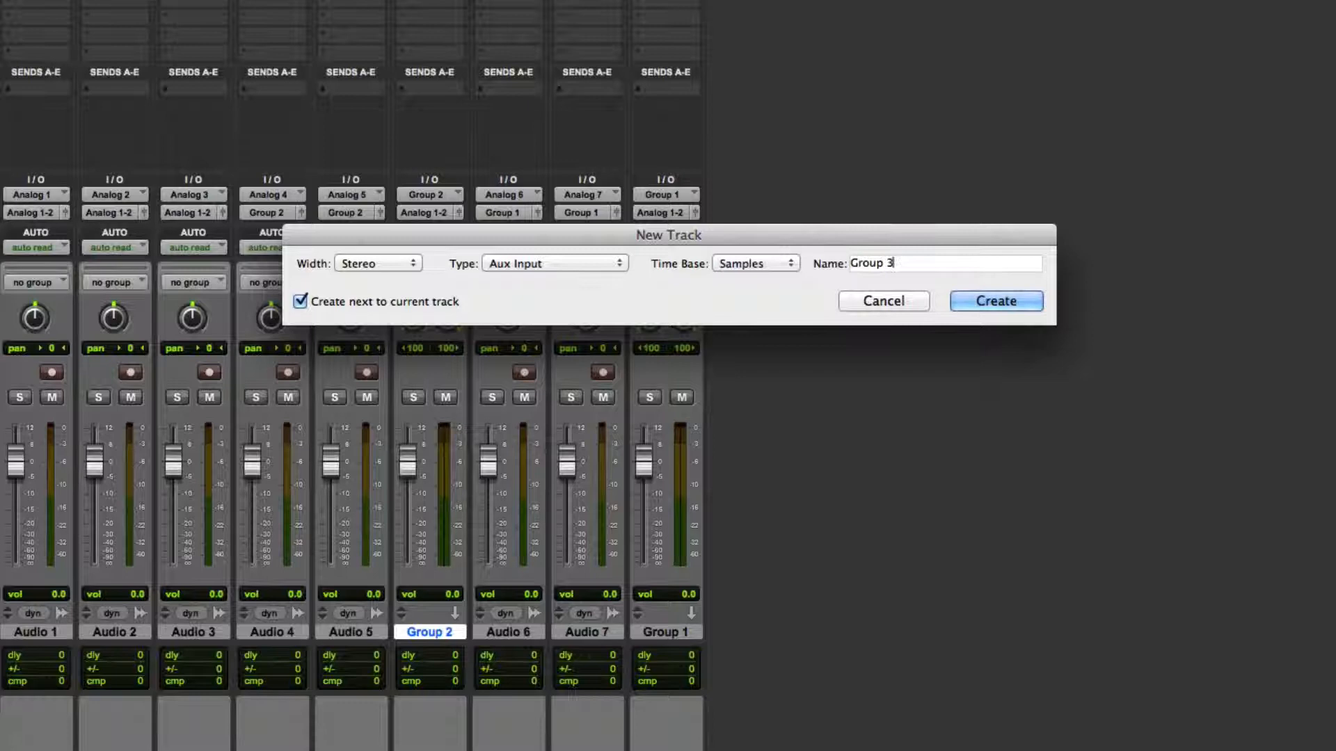
{"action": "left_click", "coordinate": [995, 300]}
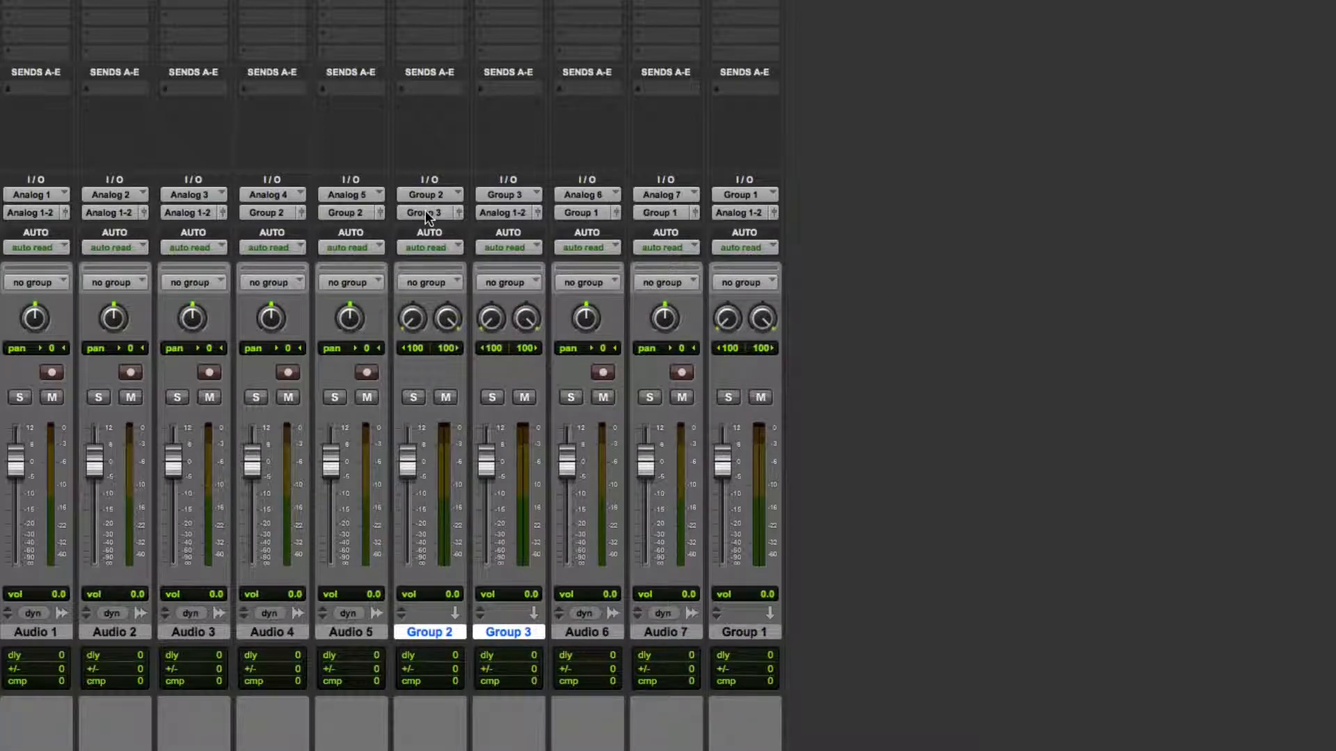
{"action": "mouse_move", "coordinate": [532, 626]}
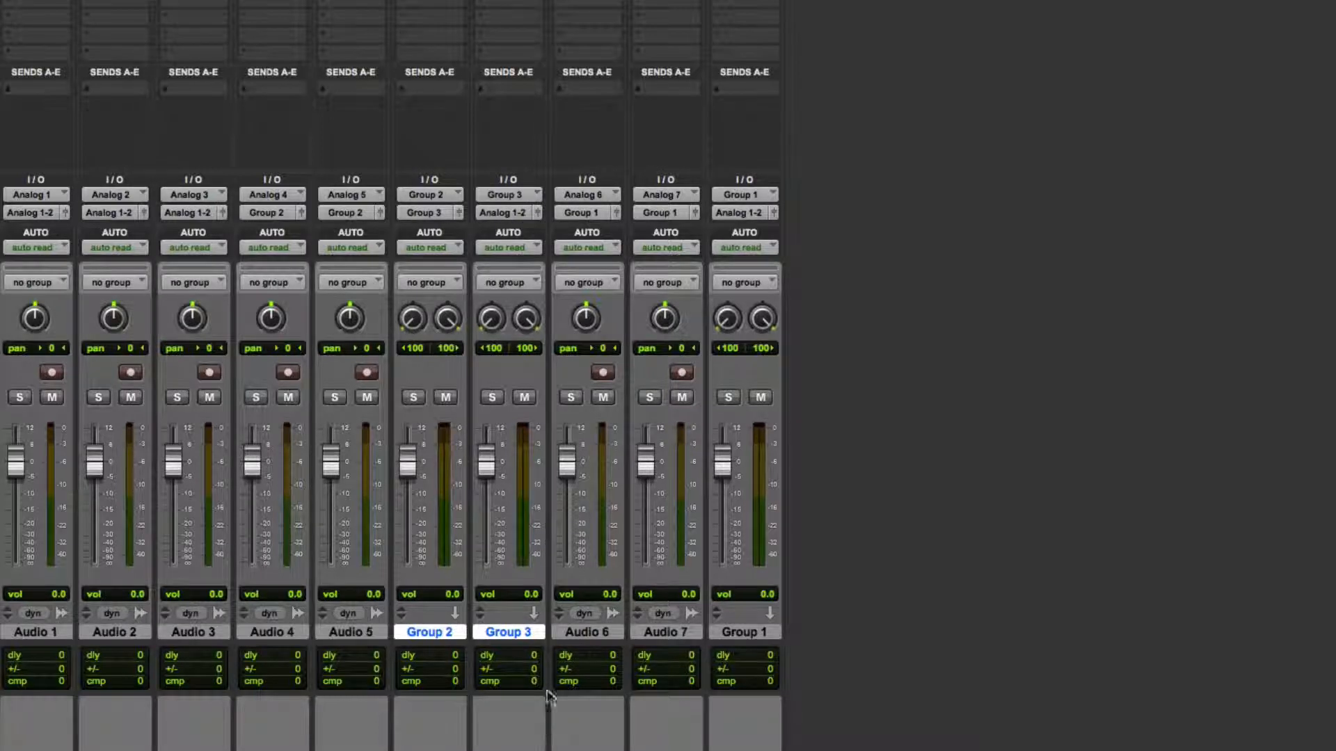
{"action": "mouse_move", "coordinate": [447, 217]}
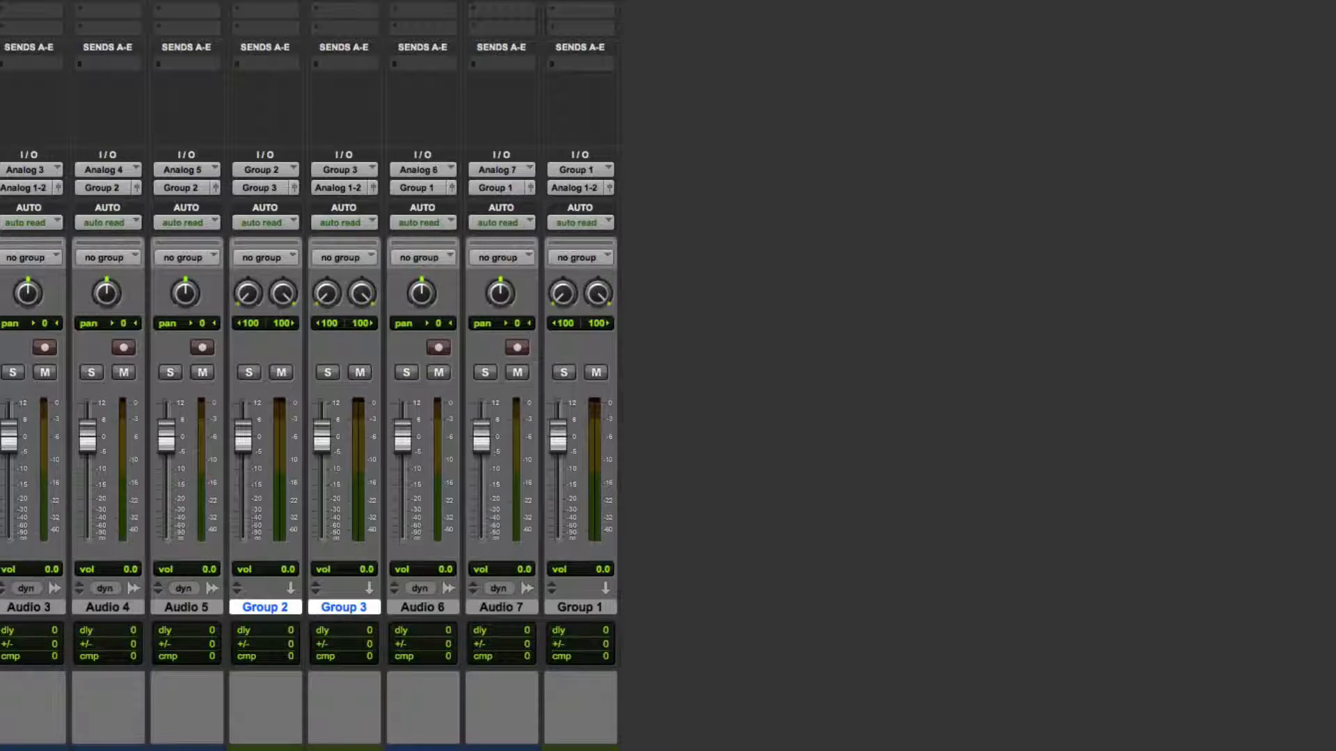
{"action": "scroll", "scroll_direction": "left", "scroll_amount": 3}
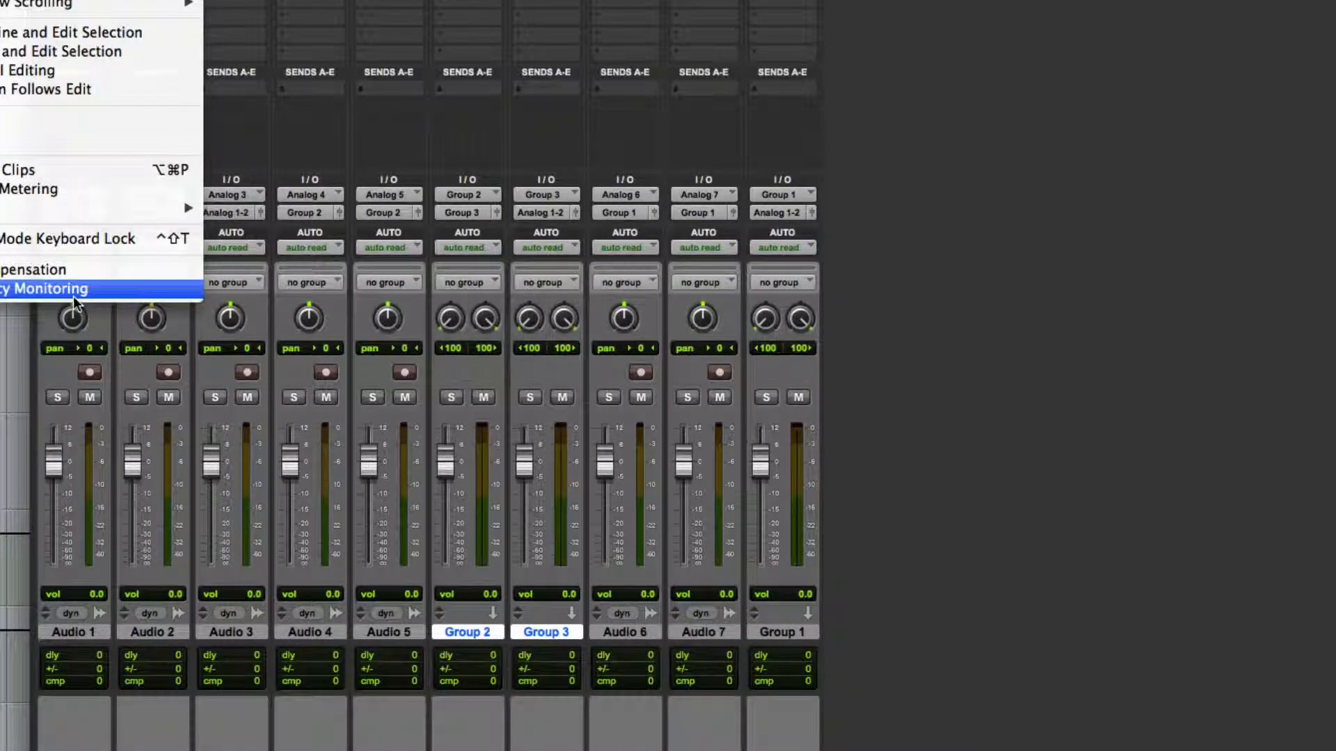
{"action": "mouse_move", "coordinate": [35, 269]}
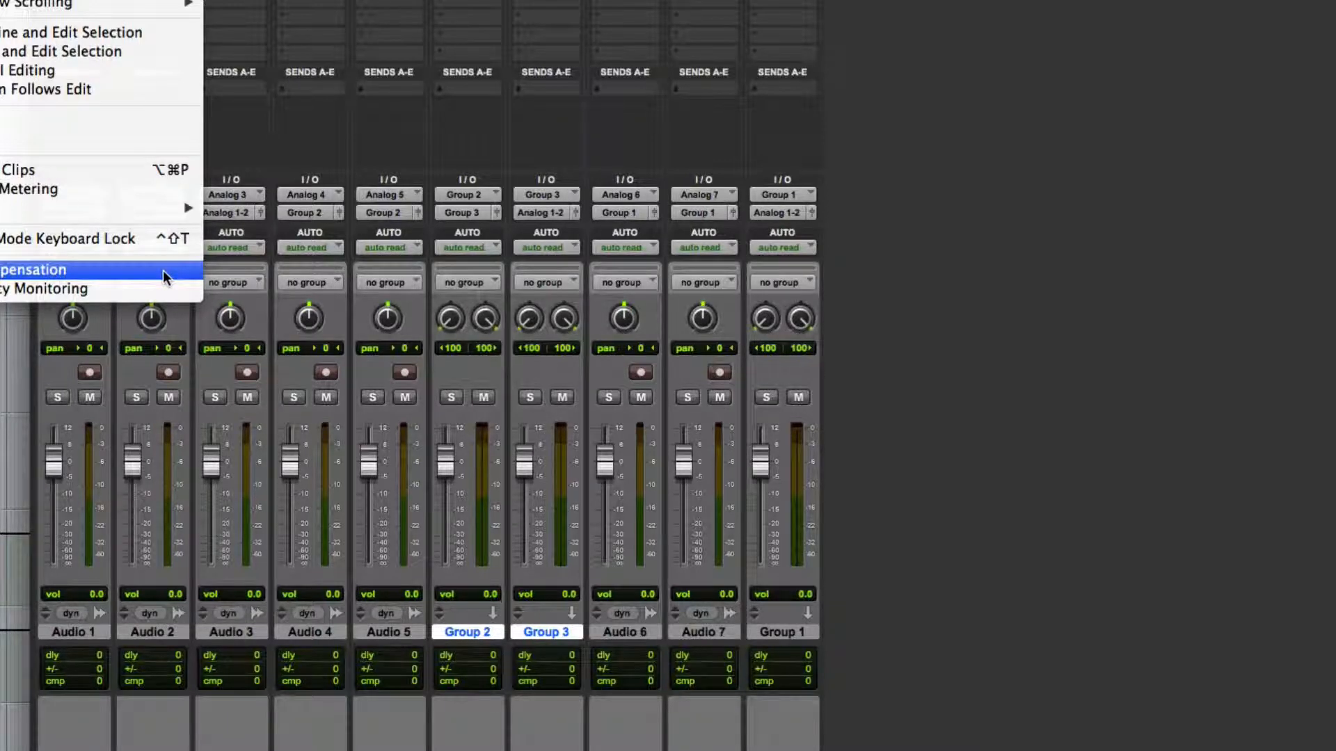
Show the Bus page of I/O Setup listing the group busses
{"action": "left_click", "coordinate": [34, 269]}
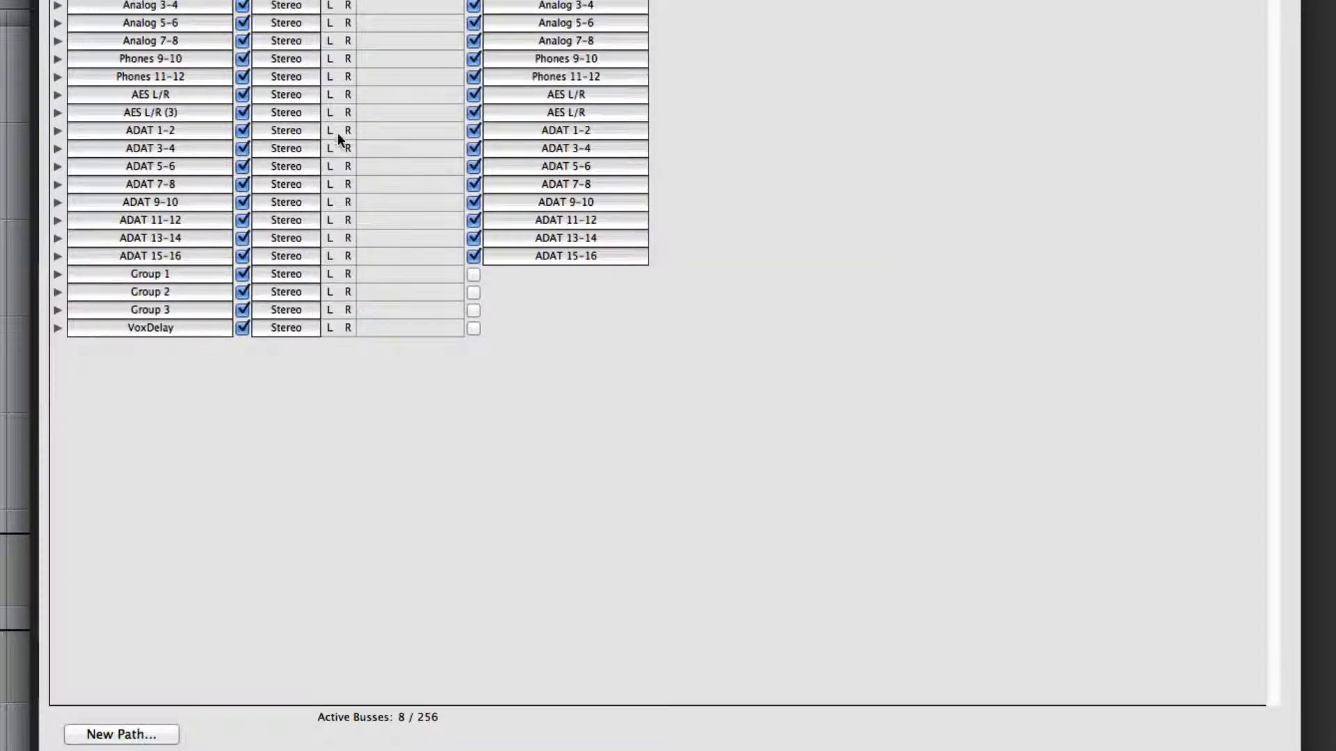
{"action": "mouse_move", "coordinate": [158, 280]}
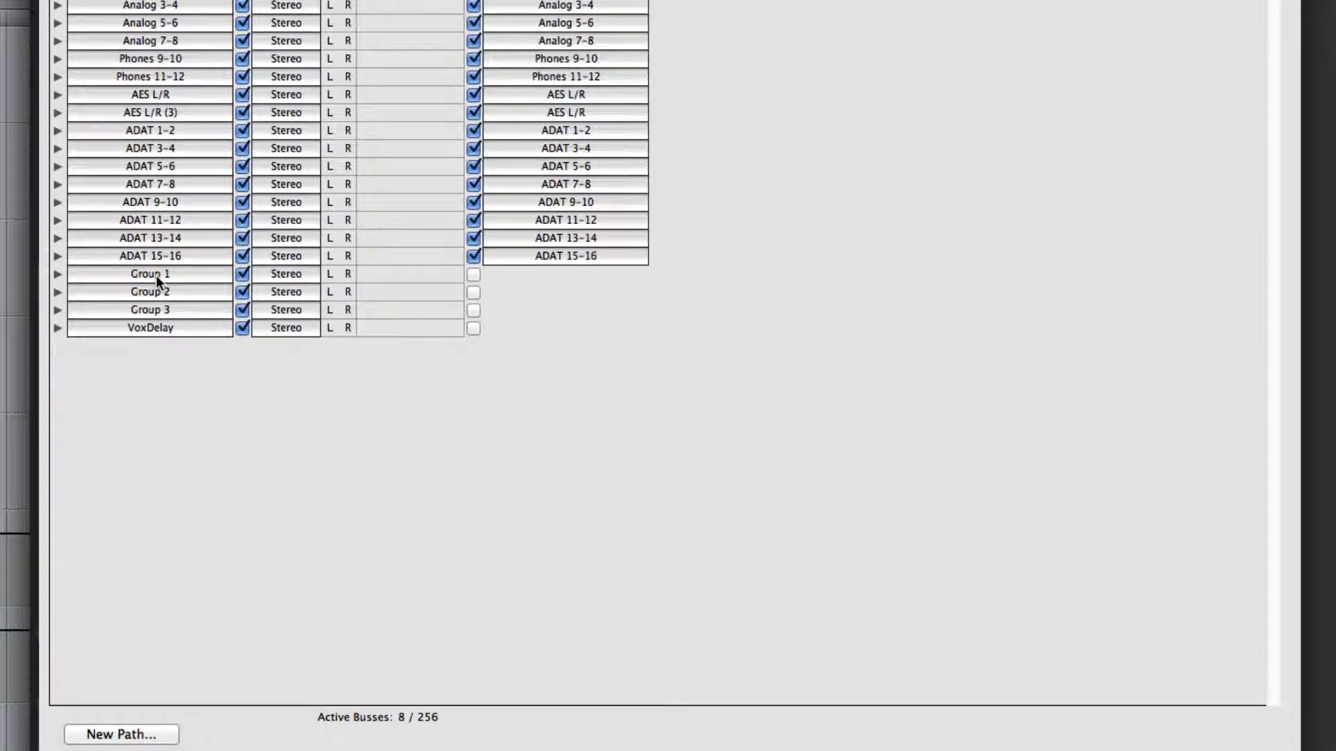
Inspect the Group 1 bus channels, unmap ADAT 15-16 from its output, and return to the mixer
{"action": "left_click", "coordinate": [149, 309]}
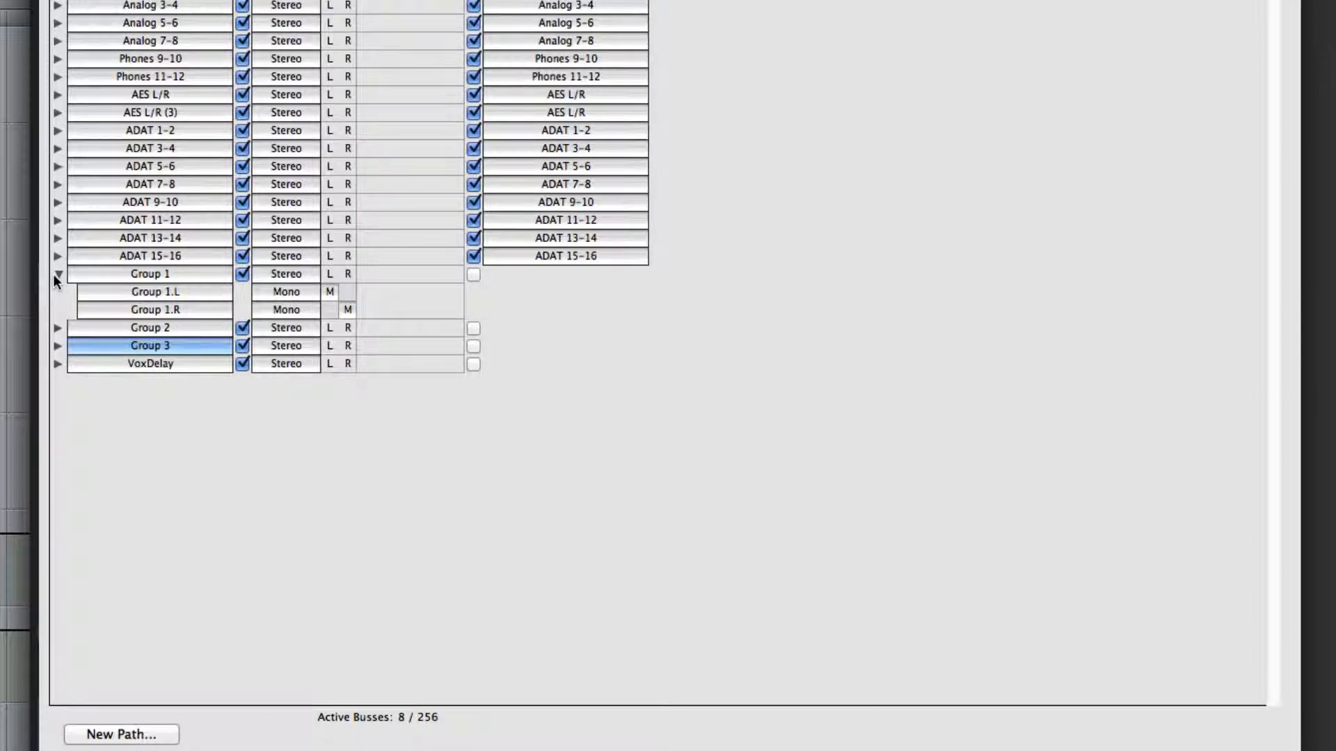
{"action": "left_click", "coordinate": [57, 273]}
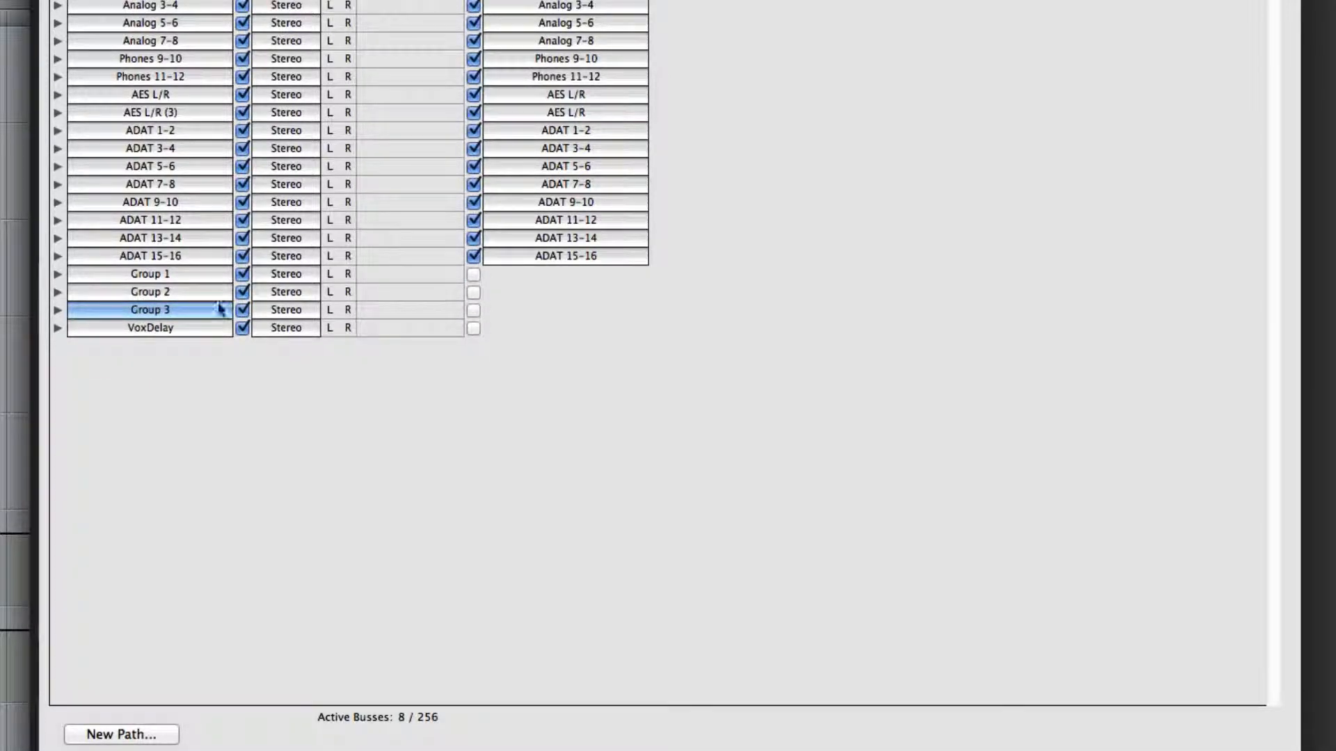
{"action": "mouse_move", "coordinate": [608, 379]}
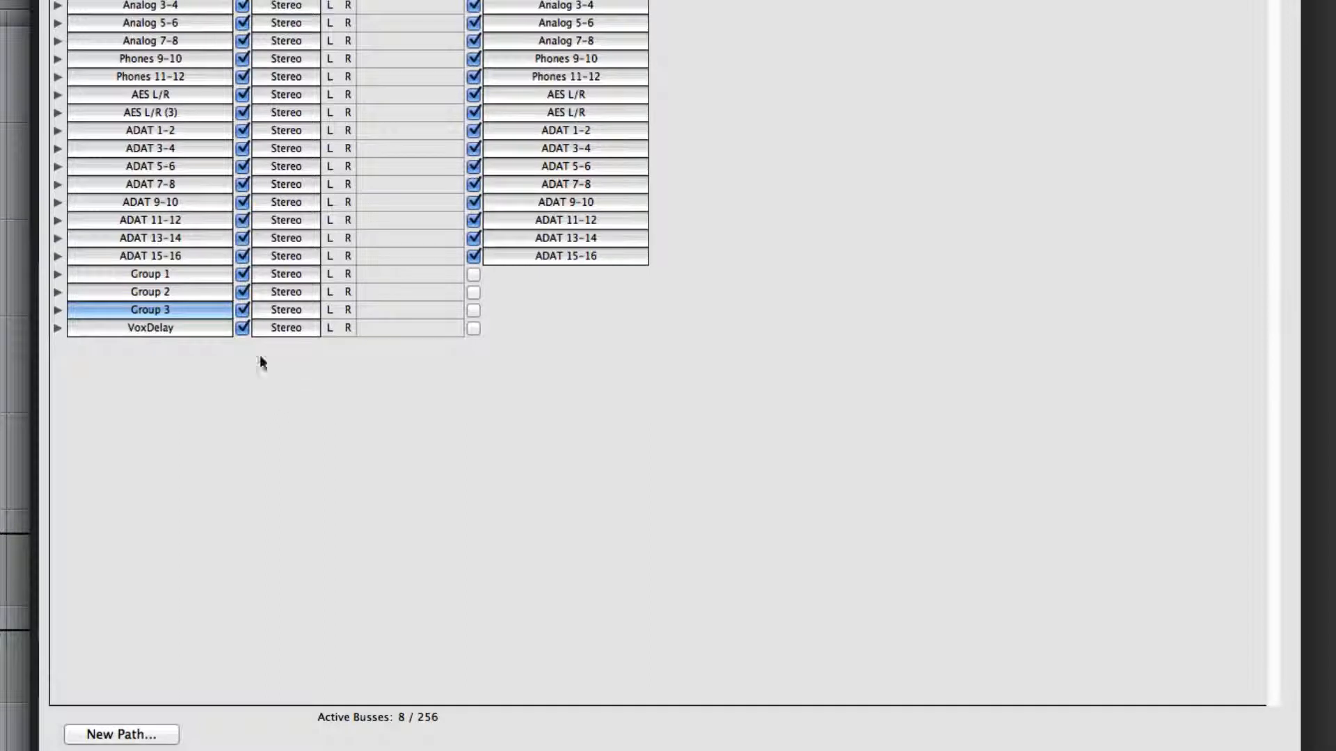
{"action": "mouse_move", "coordinate": [402, 282]}
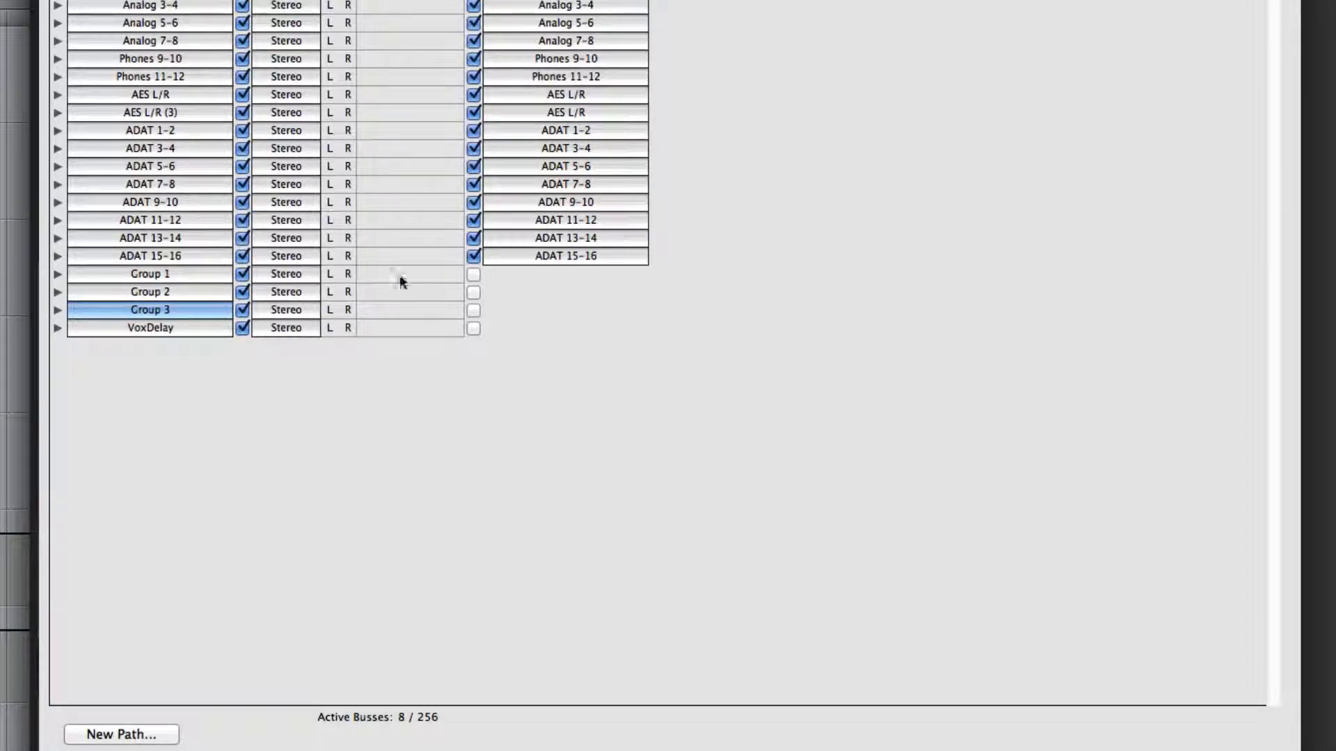
{"action": "mouse_move", "coordinate": [749, 265]}
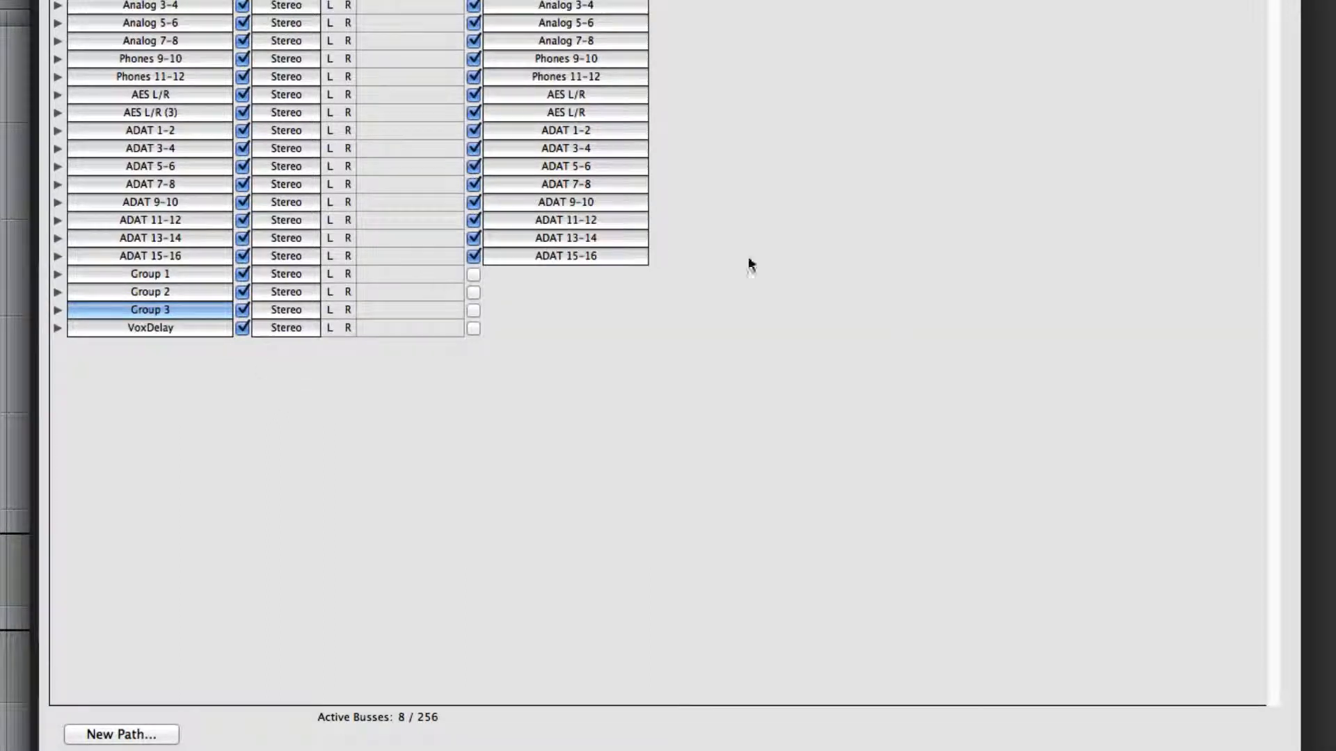
{"action": "mouse_move", "coordinate": [477, 262]}
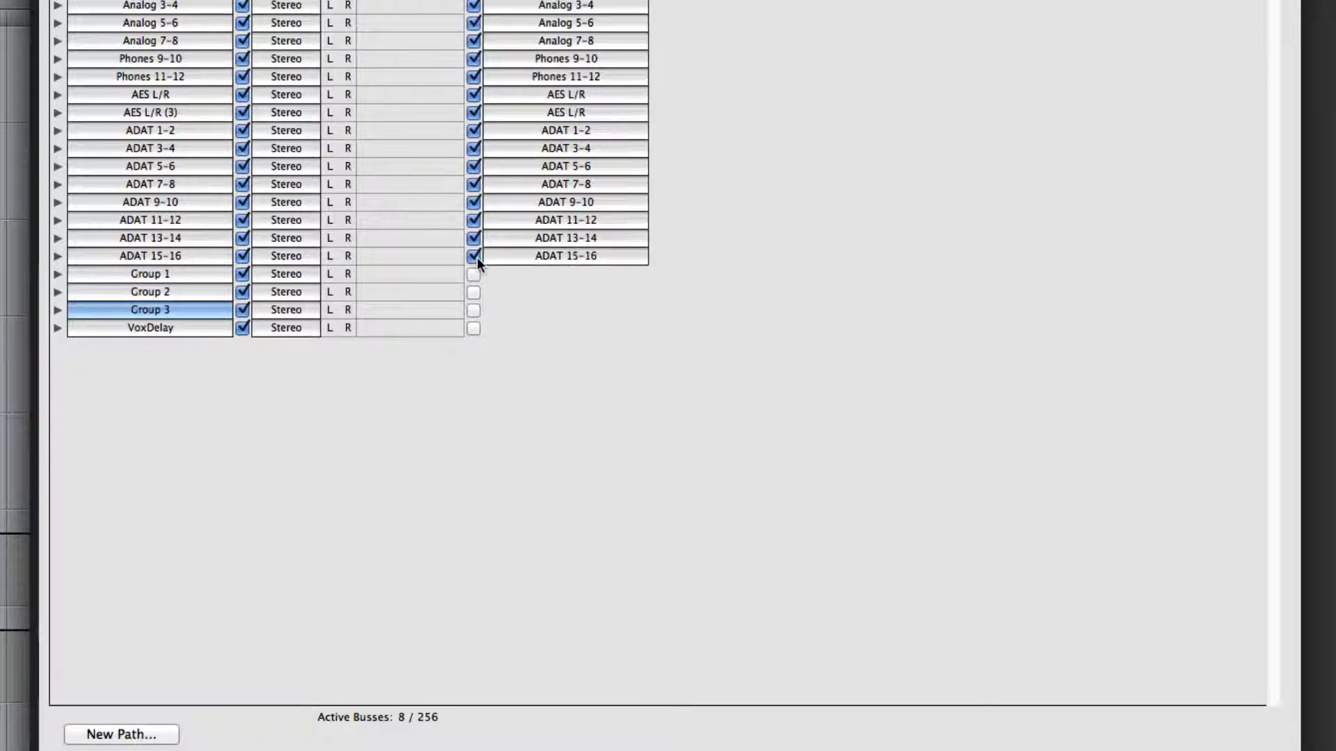
{"action": "left_click", "coordinate": [474, 256]}
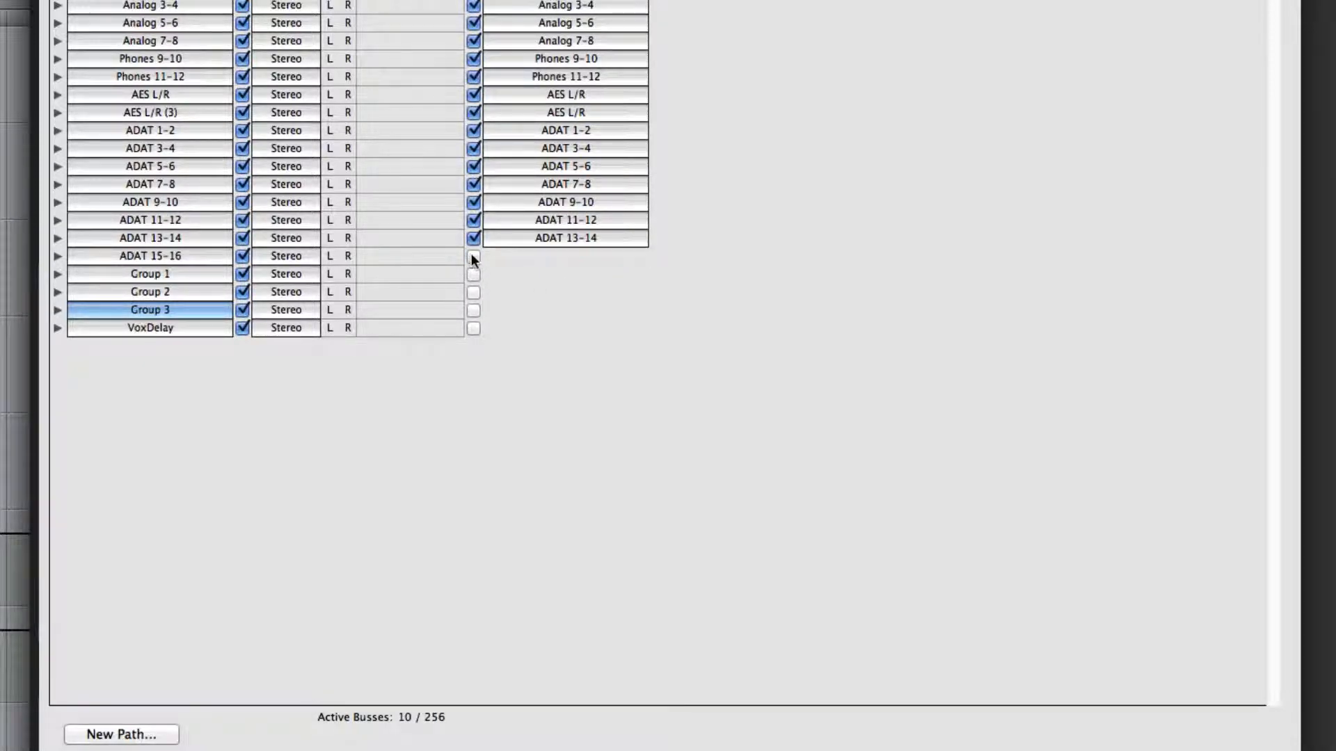
{"action": "left_click", "coordinate": [473, 256]}
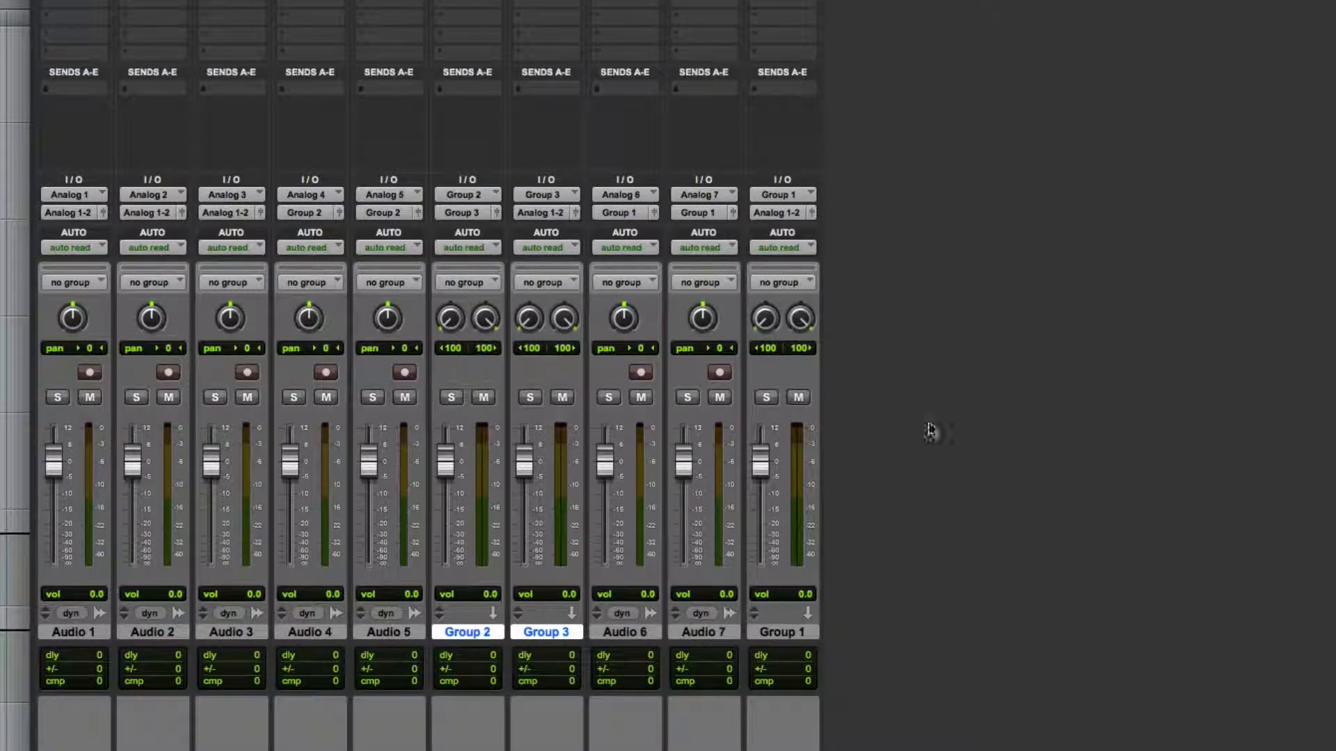
{"action": "scroll", "scroll_direction": "right", "scroll_amount": 3}
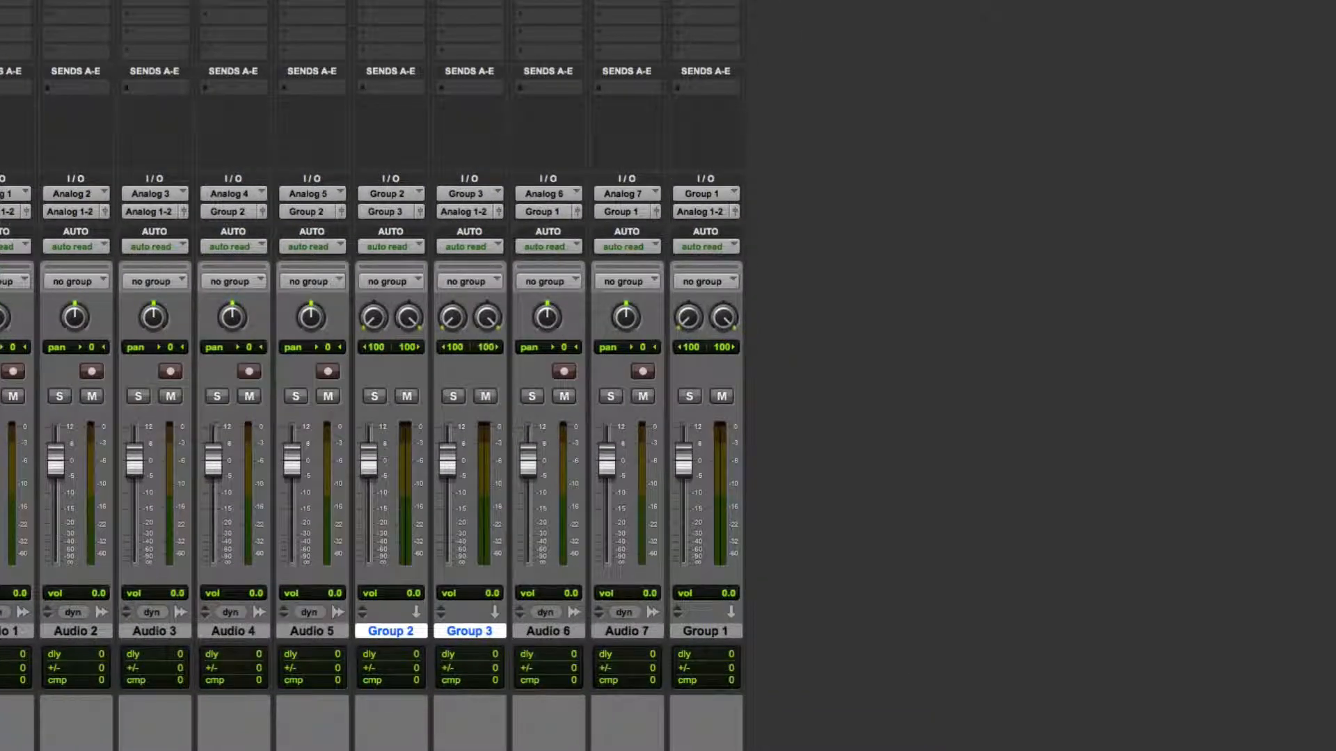